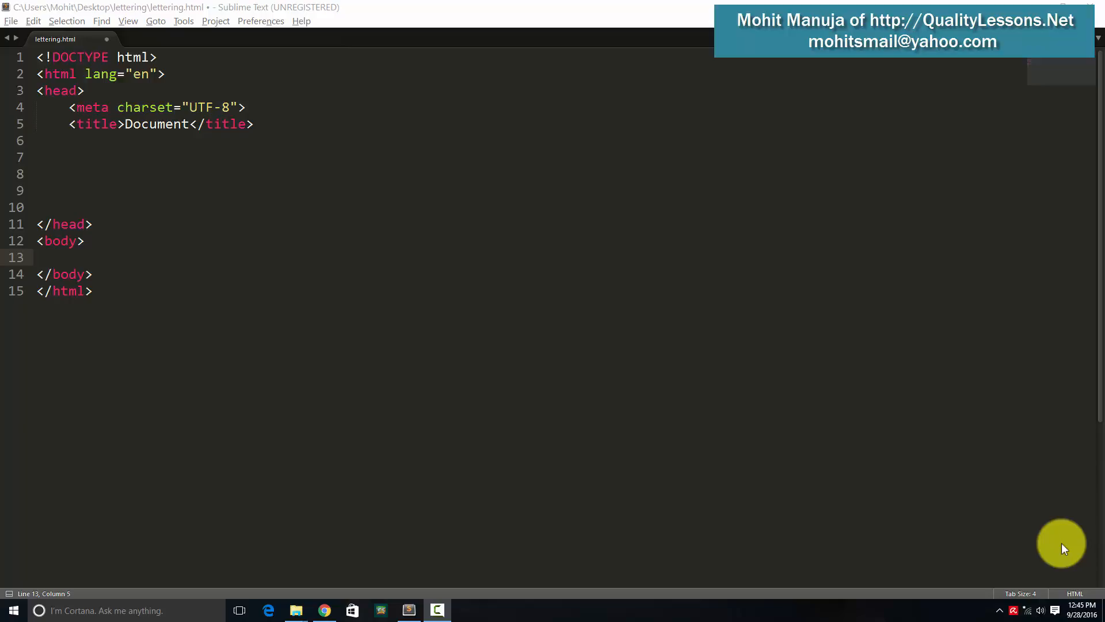
{"action": "mouse_move", "coordinate": [656, 461]}
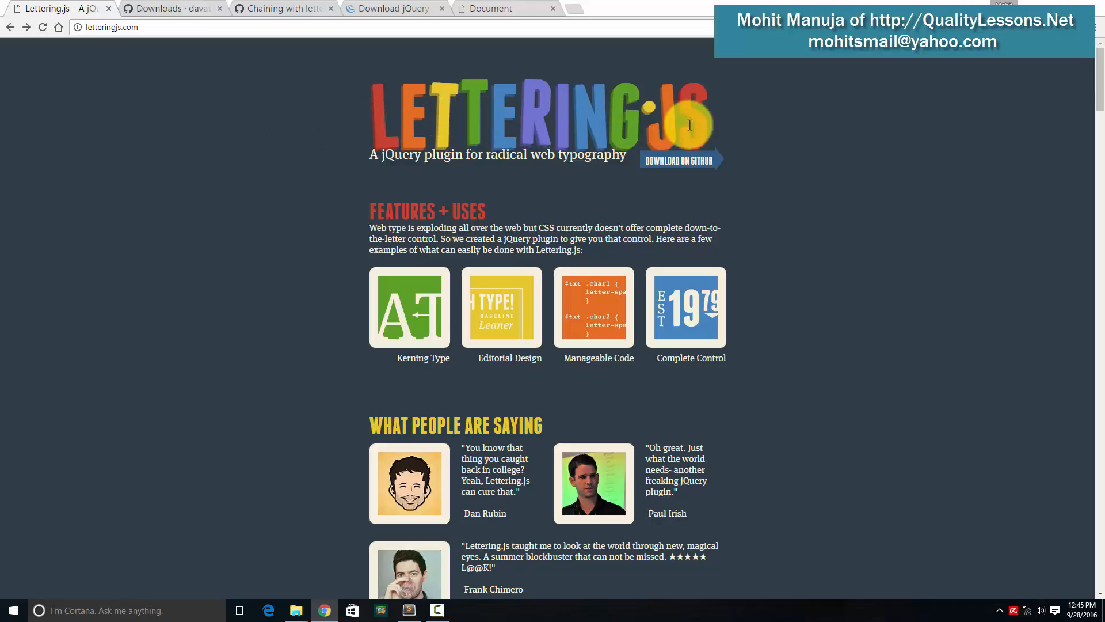
{"action": "mouse_move", "coordinate": [393, 119]}
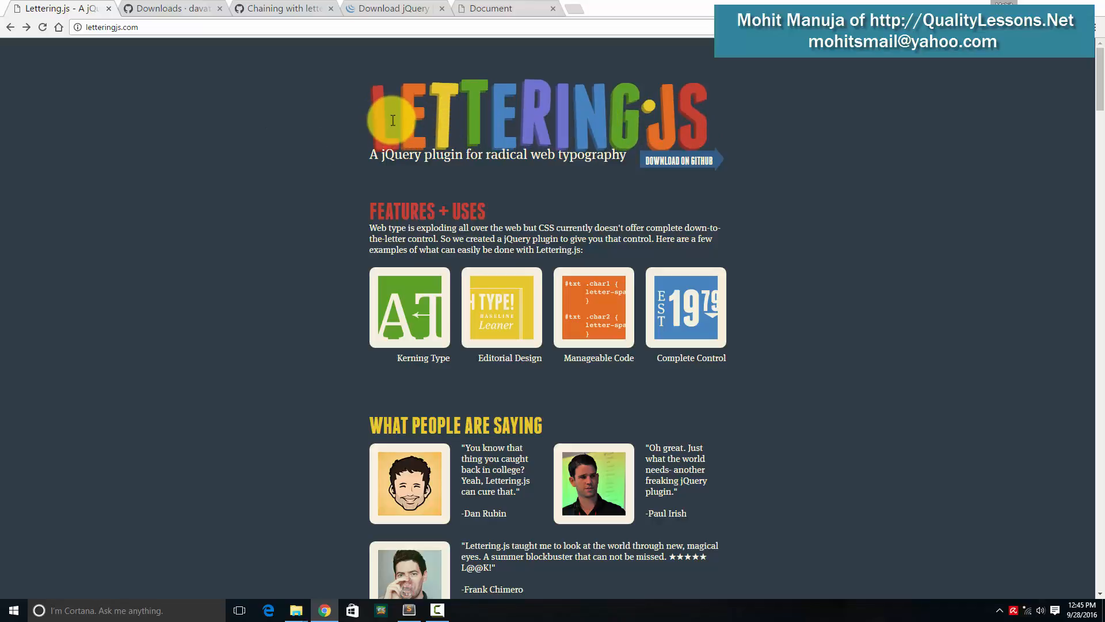
{"action": "mouse_move", "coordinate": [181, 42]}
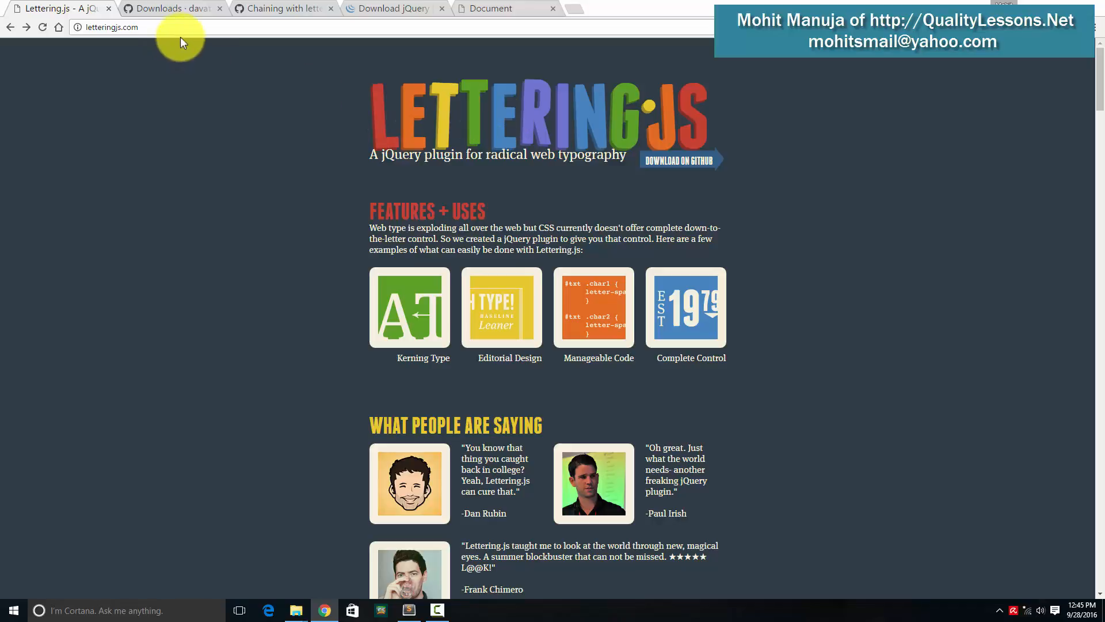
Bring up lettering.html, put the cursor on the empty body line, then return to Lettering.js.
{"action": "double_click", "coordinate": [127, 27]}
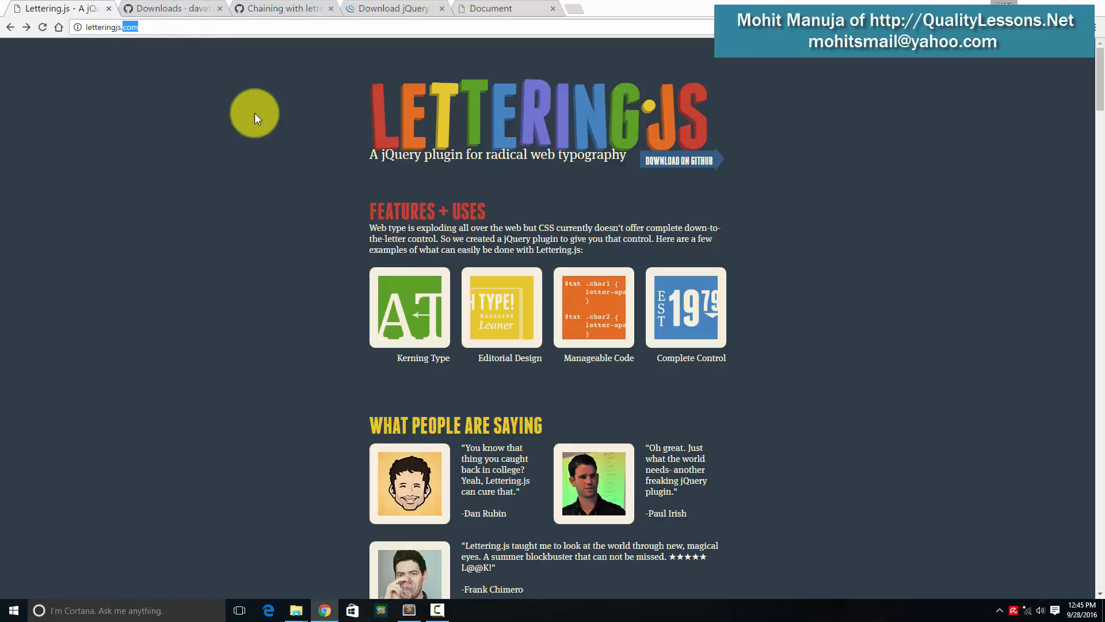
{"action": "mouse_move", "coordinate": [536, 119]}
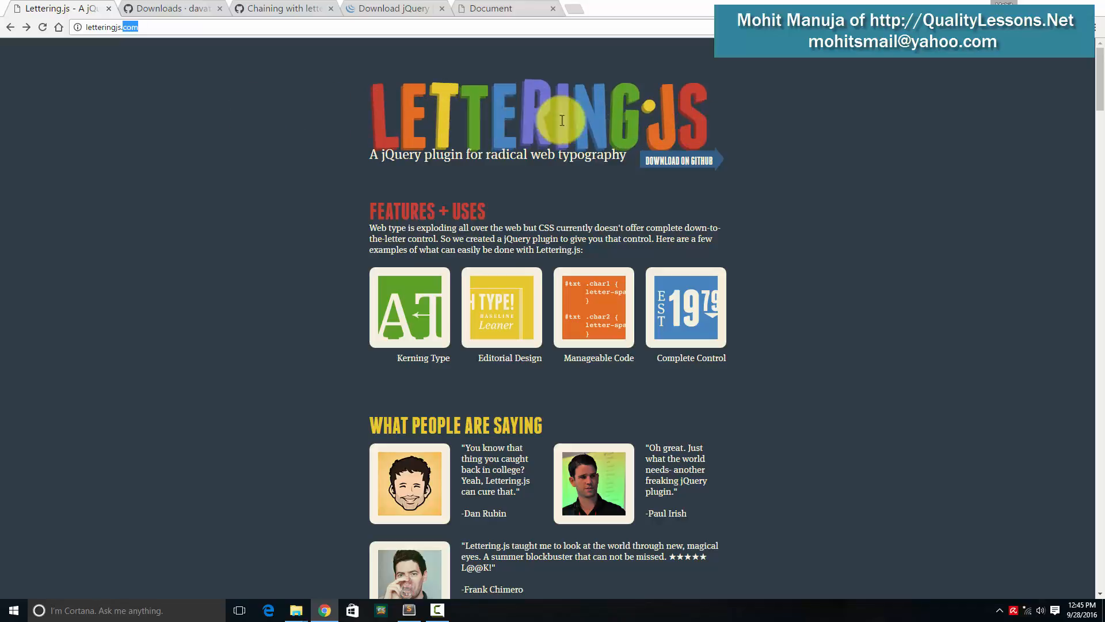
{"action": "mouse_move", "coordinate": [489, 110]}
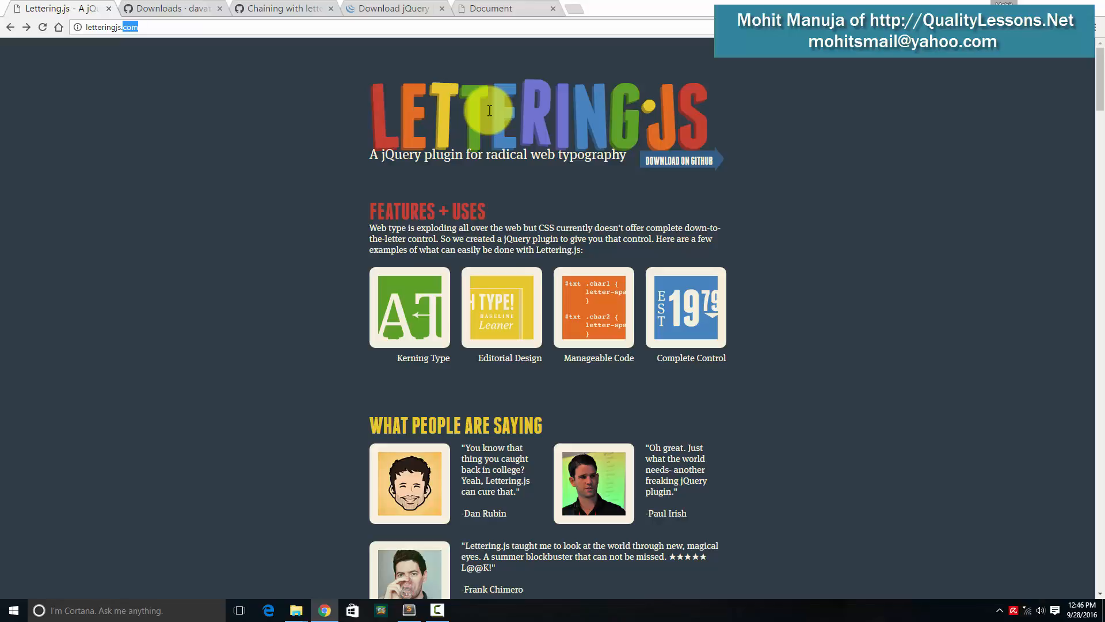
{"action": "mouse_move", "coordinate": [501, 308]}
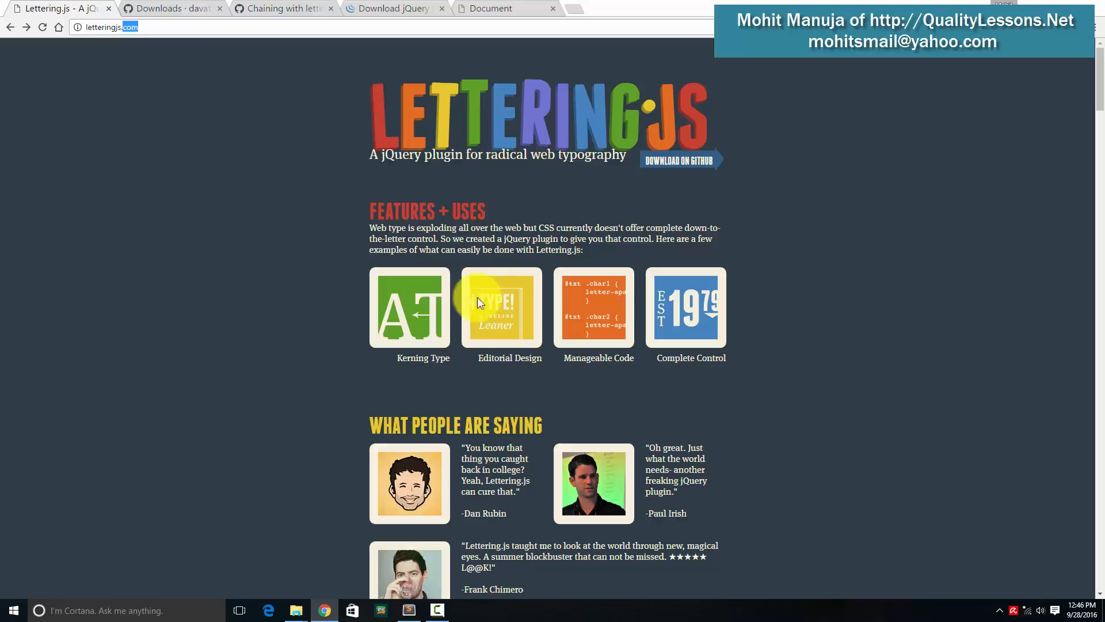
{"action": "left_click", "coordinate": [436, 610]}
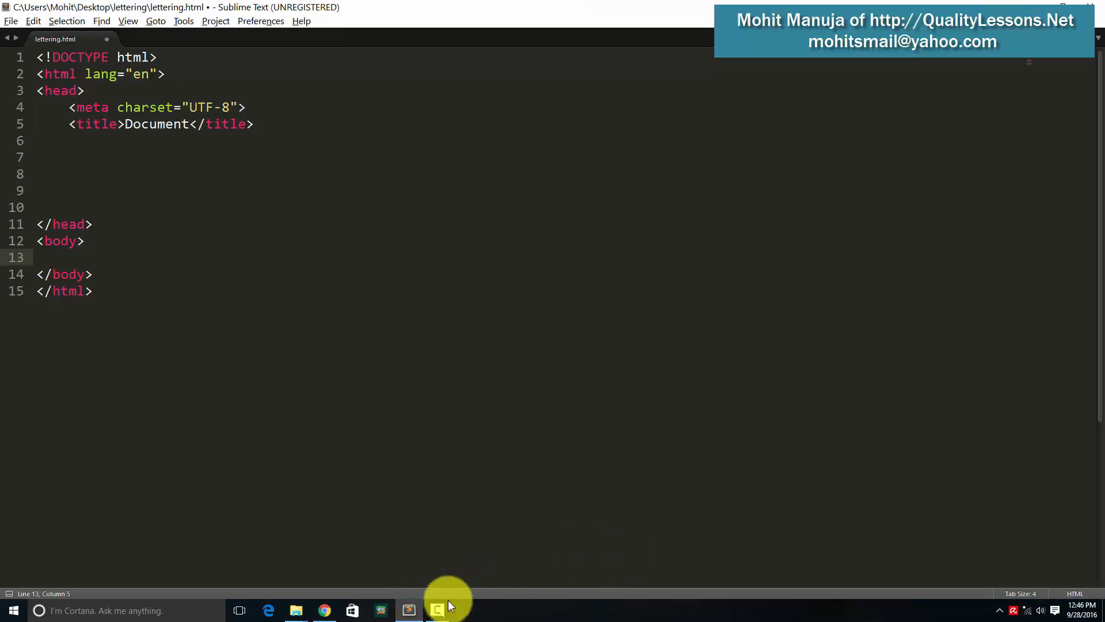
{"action": "left_click", "coordinate": [436, 610]}
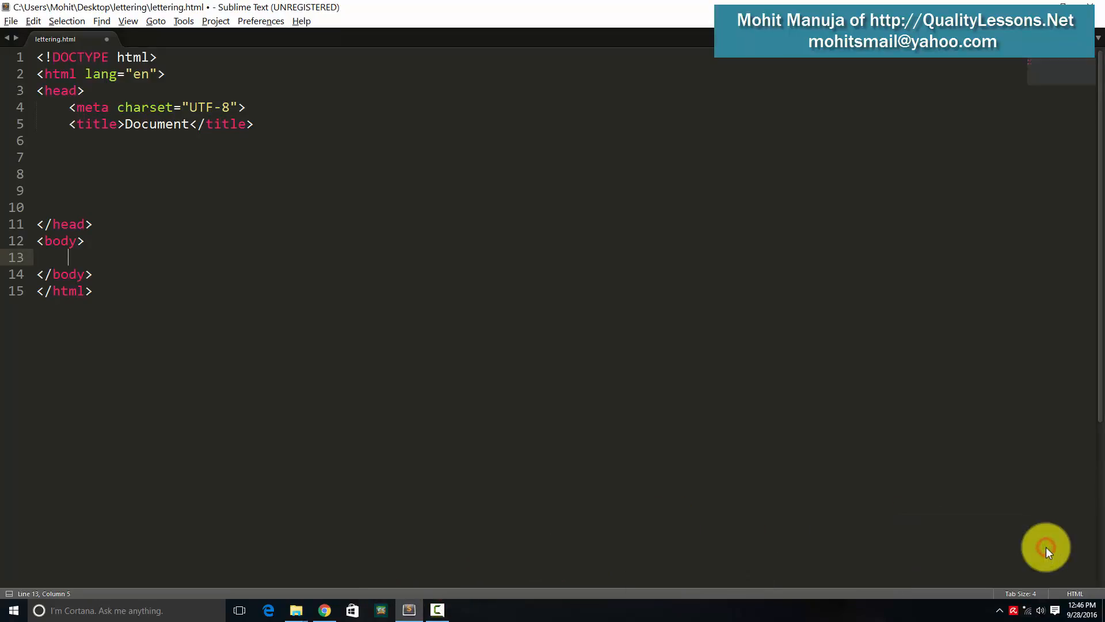
{"action": "mouse_move", "coordinate": [477, 407]}
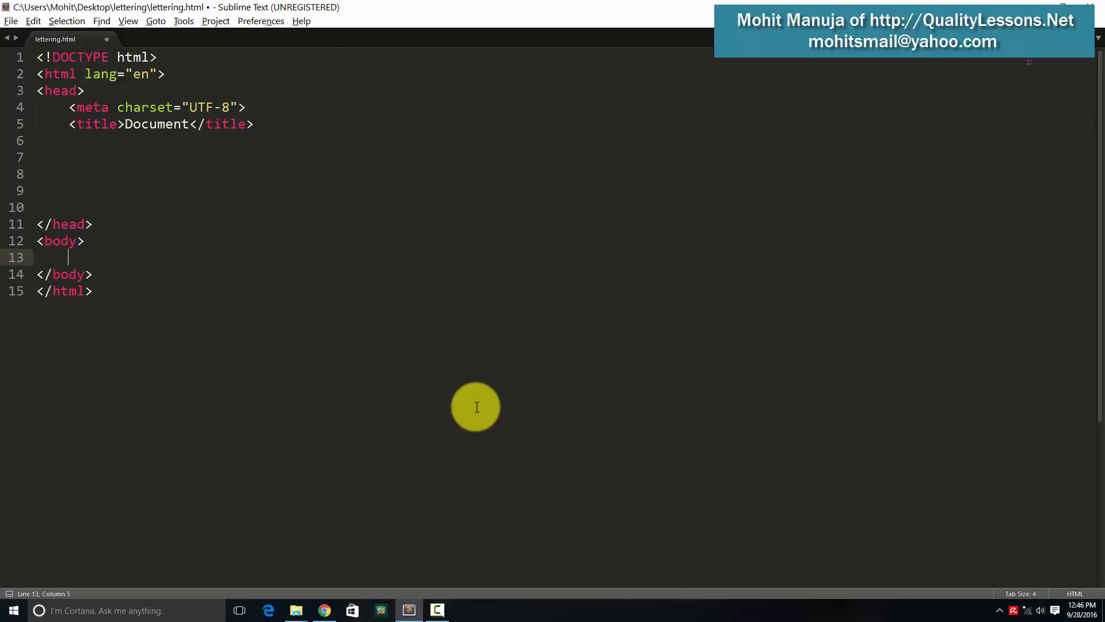
{"action": "left_click", "coordinate": [324, 610]}
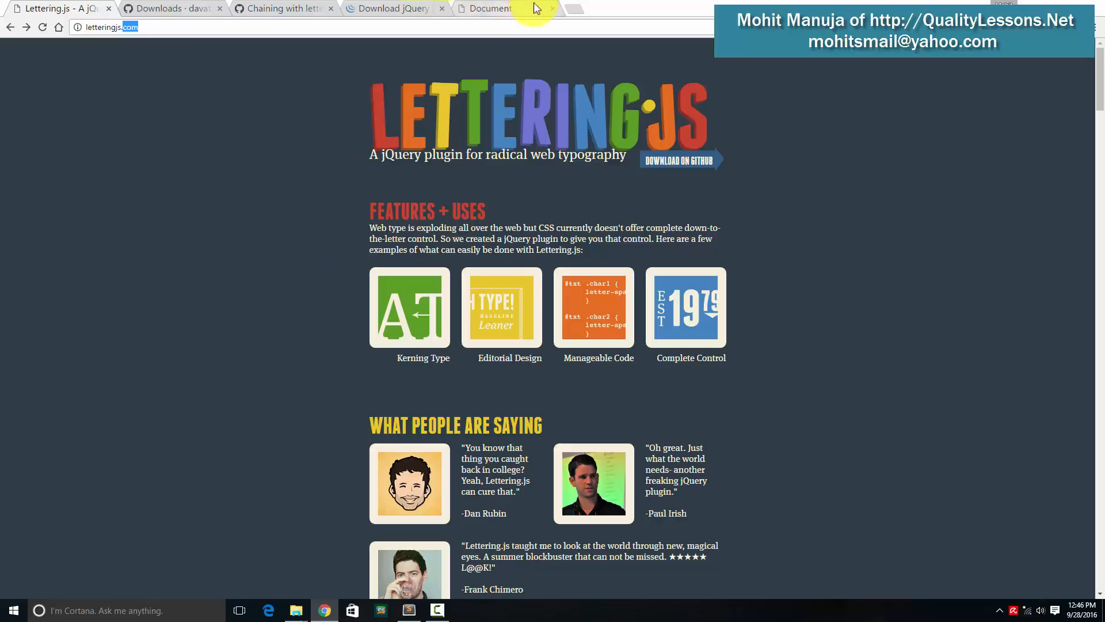
Show the demo page where 'Quality lessons dot net' is split into coloured char spans.
{"action": "left_click", "coordinate": [489, 8]}
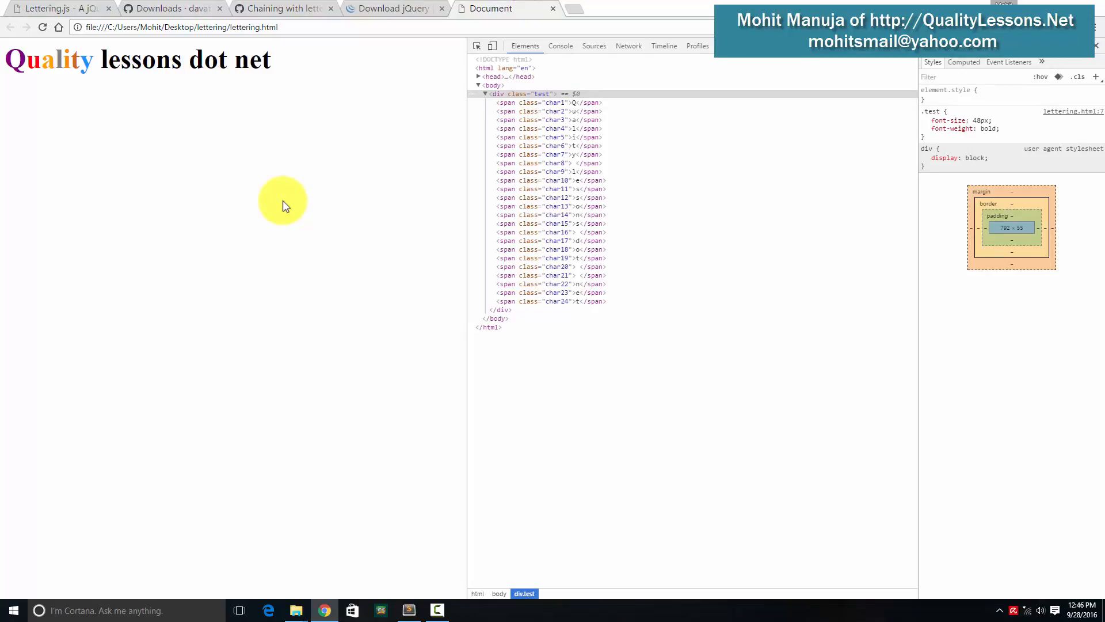
{"action": "mouse_move", "coordinate": [58, 86]}
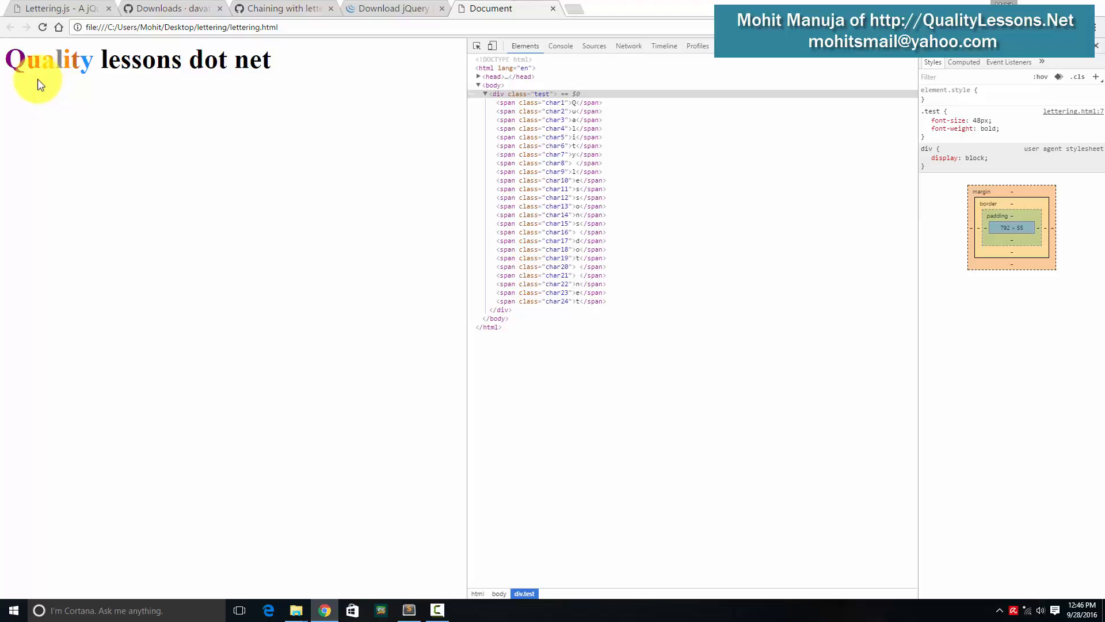
{"action": "mouse_move", "coordinate": [305, 92]}
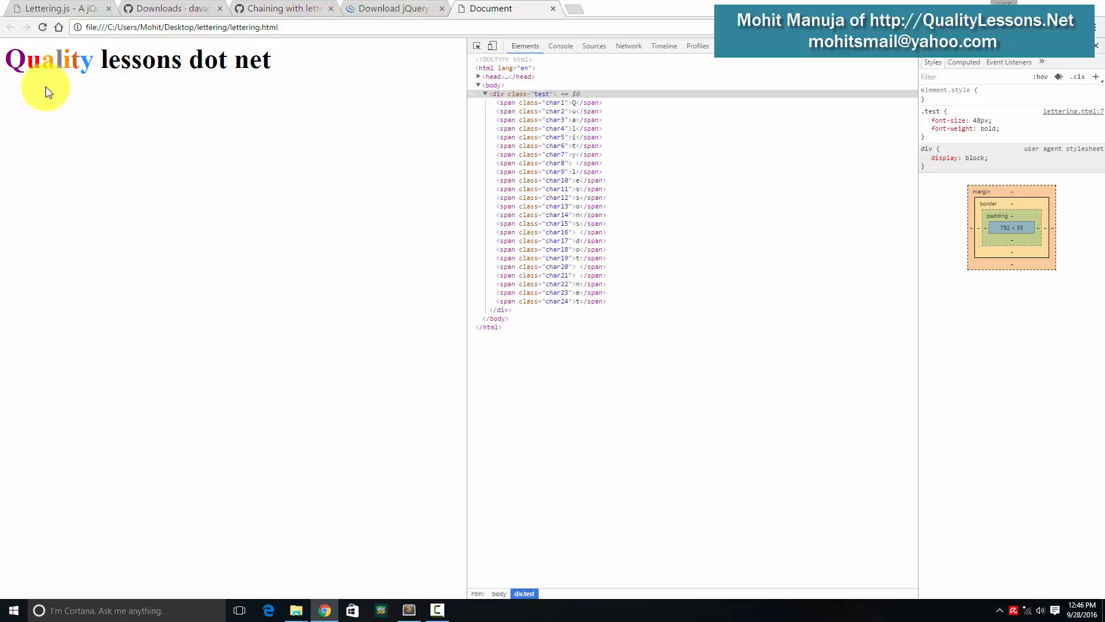
{"action": "mouse_move", "coordinate": [27, 88]}
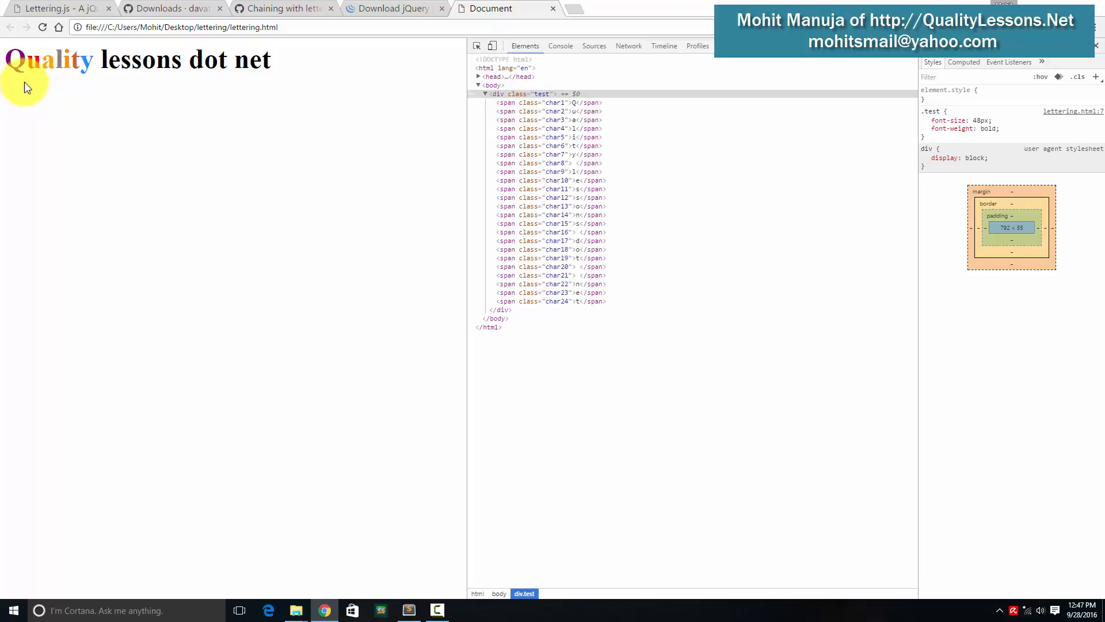
{"action": "mouse_move", "coordinate": [84, 98]}
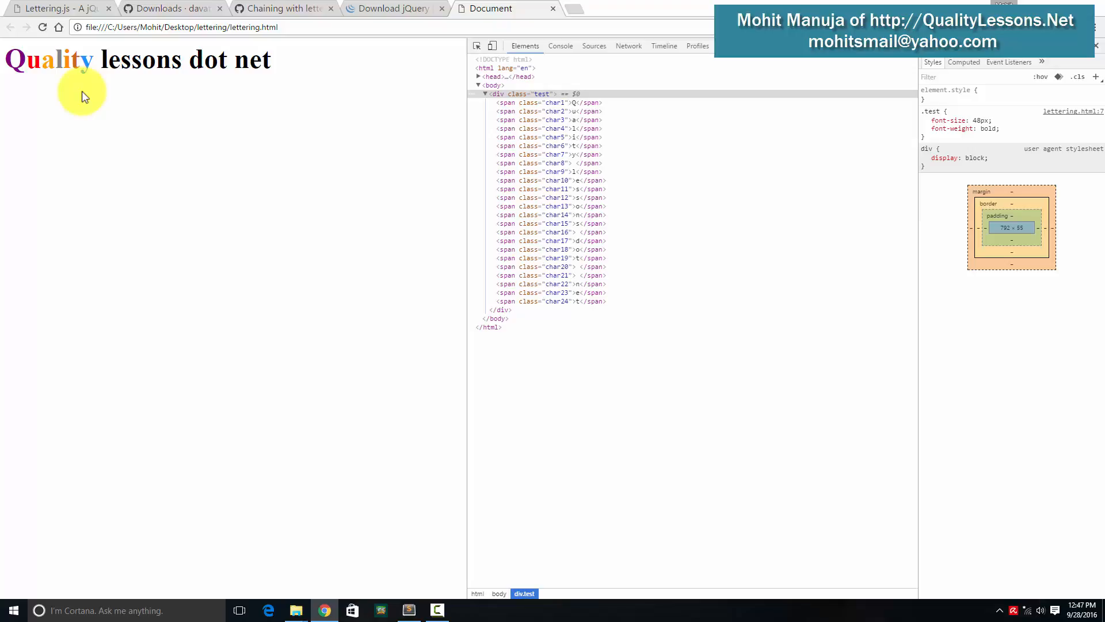
{"action": "mouse_move", "coordinate": [32, 91]}
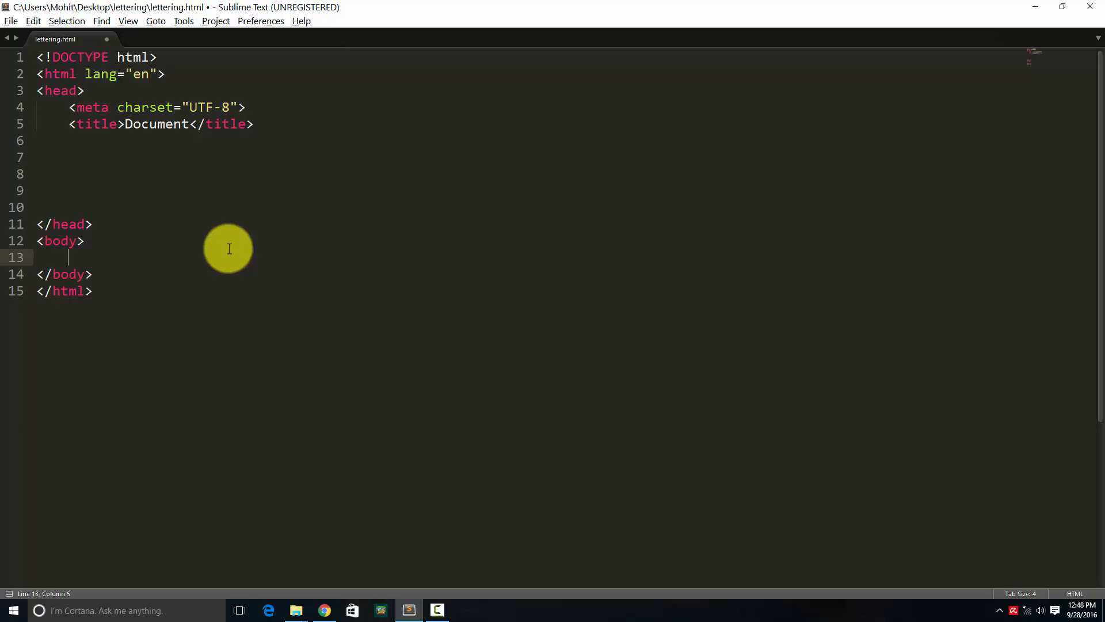
{"action": "mouse_move", "coordinate": [294, 610]}
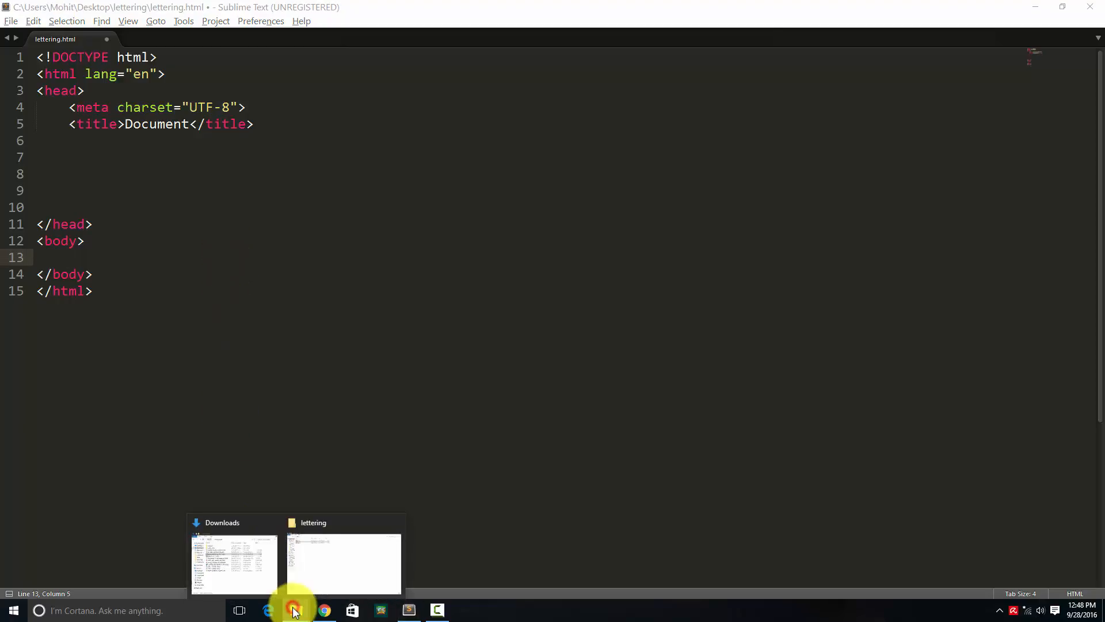
Bring up the lettering folder holding Jquery, the lettering script and lettering.html.
{"action": "left_click", "coordinate": [343, 564]}
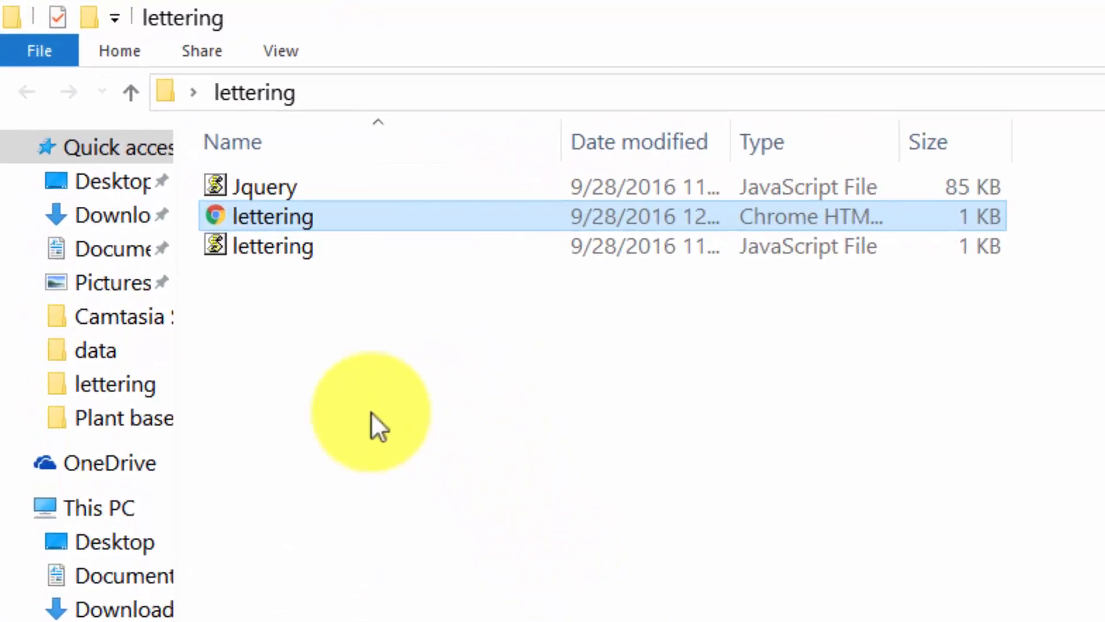
{"action": "mouse_move", "coordinate": [296, 186]}
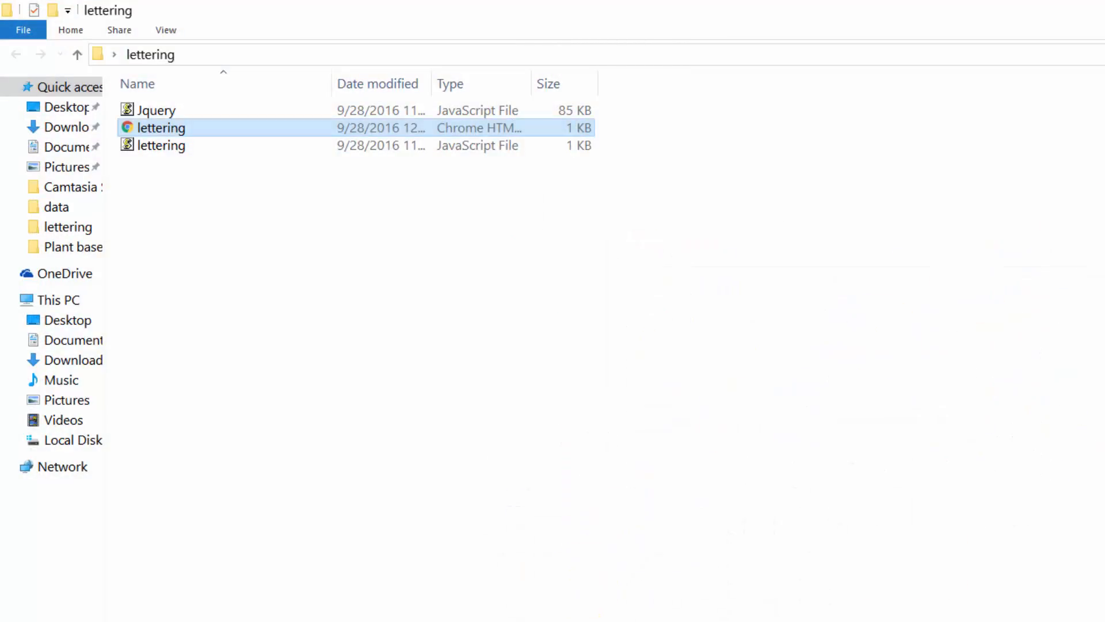
Open lettering.html and view the Lettering.js GitHub downloads page.
{"action": "double_click", "coordinate": [166, 128]}
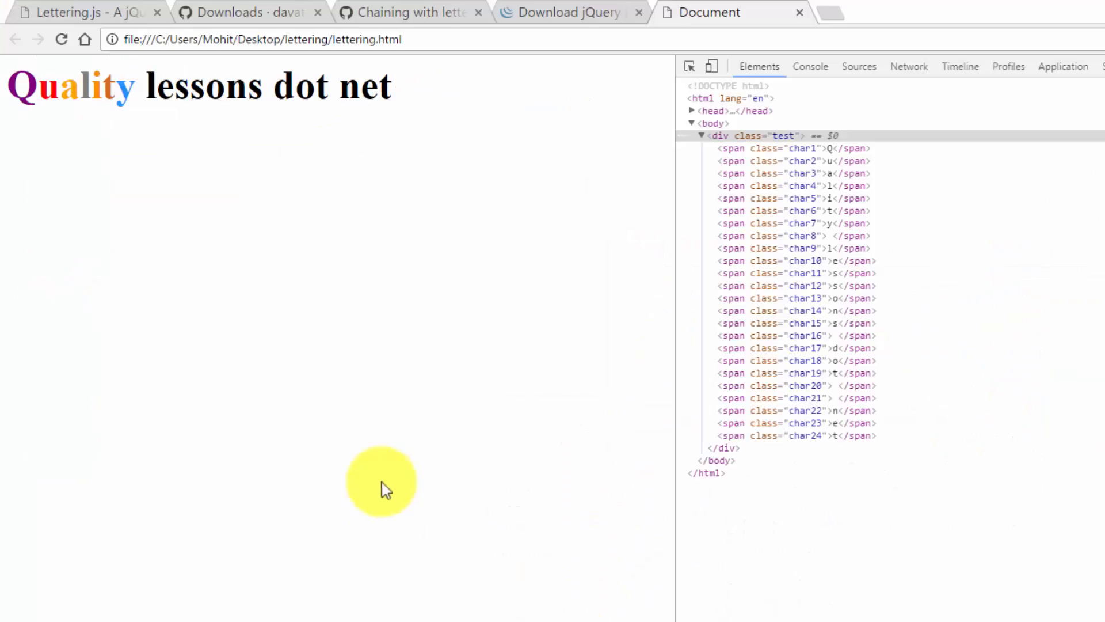
{"action": "mouse_move", "coordinate": [266, 10]}
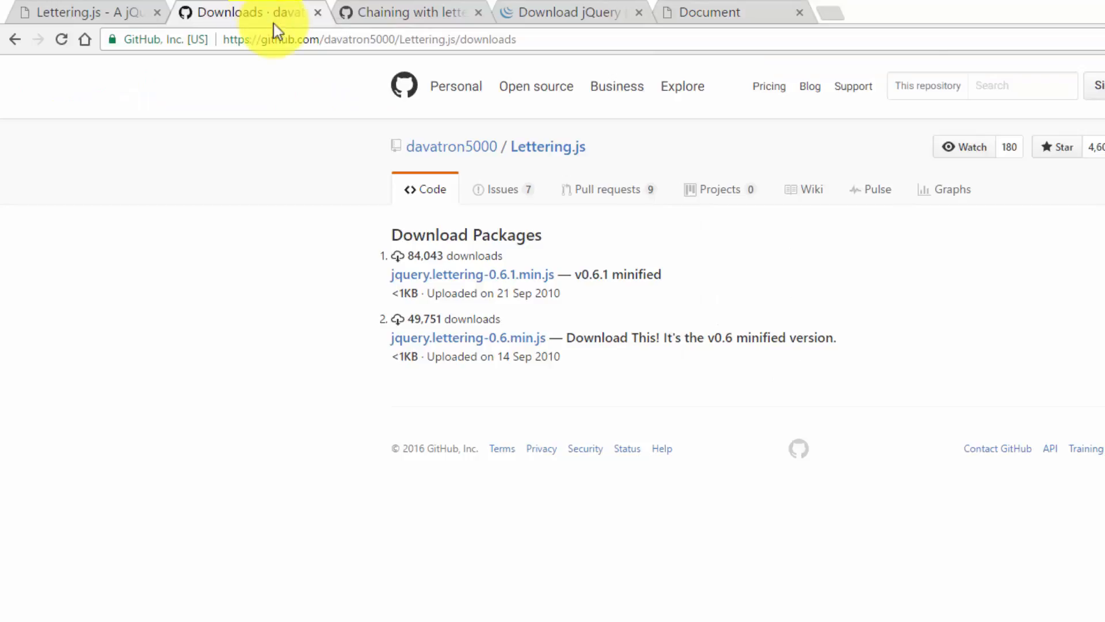
{"action": "mouse_move", "coordinate": [276, 66]}
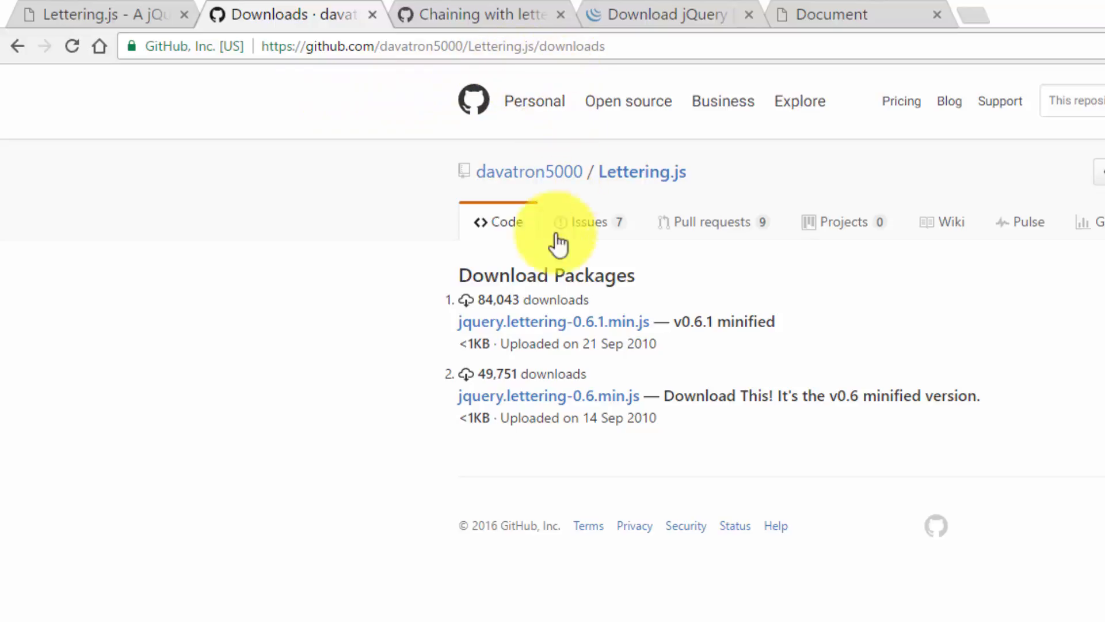
{"action": "mouse_move", "coordinate": [588, 335]}
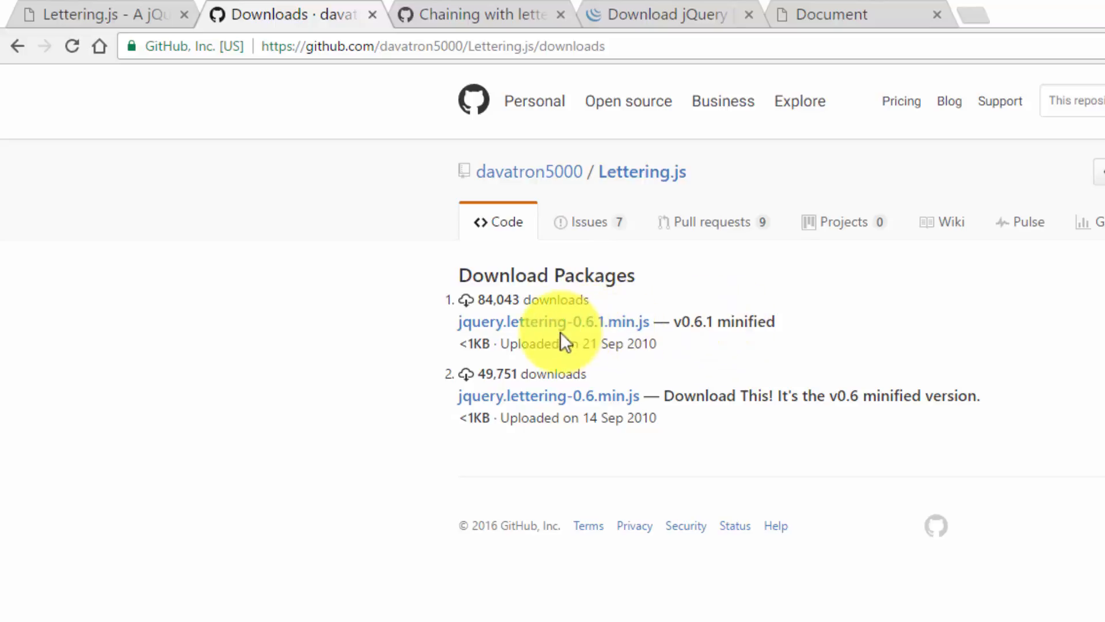
{"action": "mouse_move", "coordinate": [553, 332]}
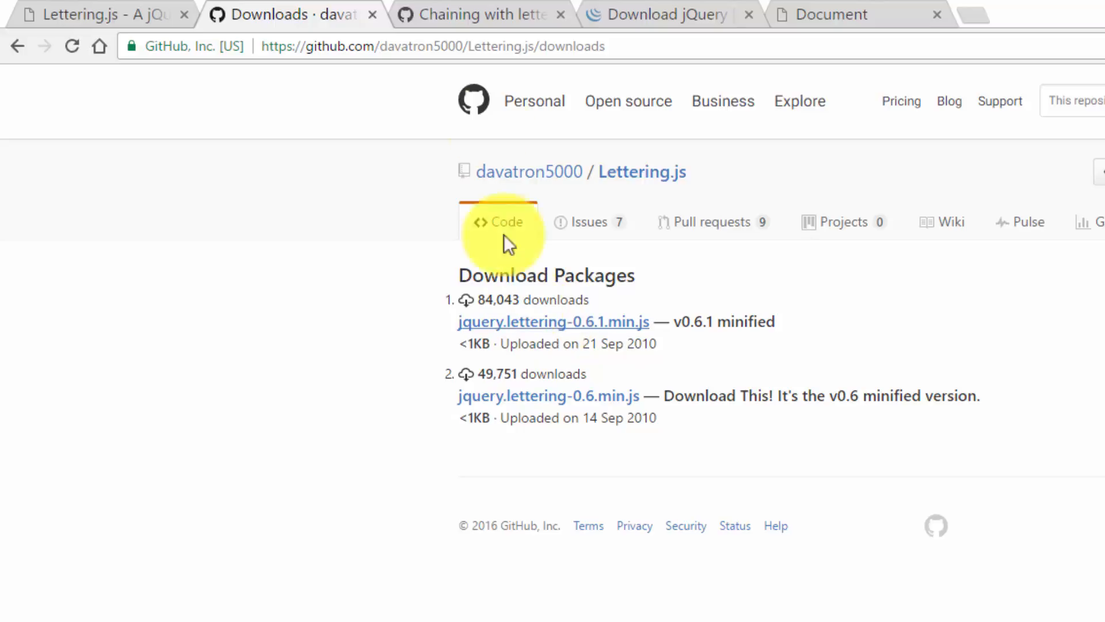
{"action": "left_click", "coordinate": [666, 14]}
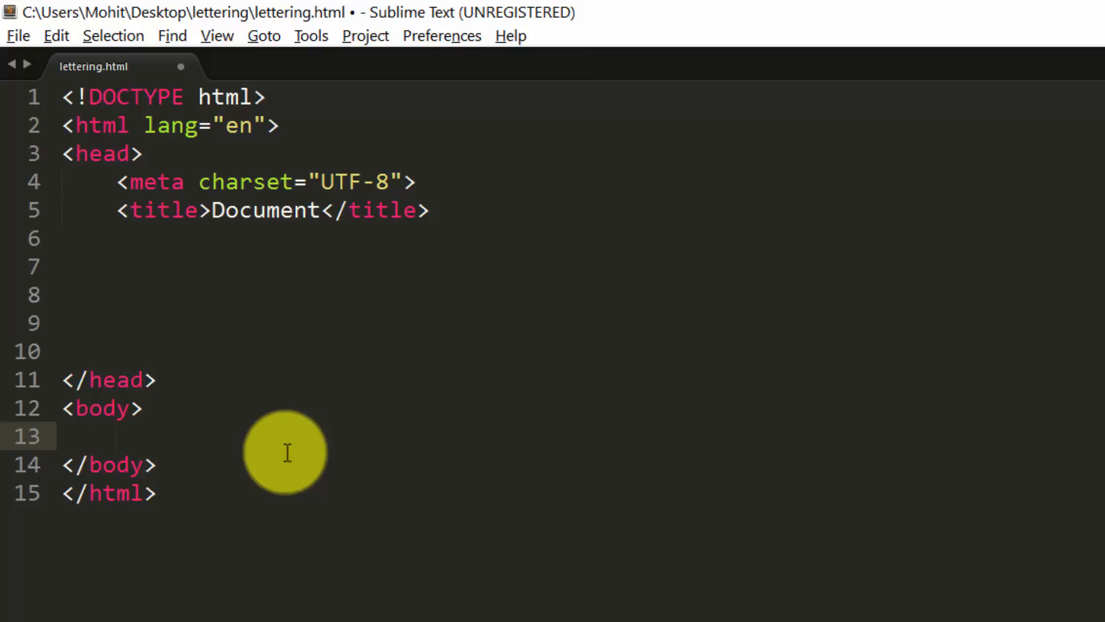
Add <div class="test">Quality lessons dot net</div> to the body, plus a jquery.js script include.
{"action": "left_click", "coordinate": [117, 436]}
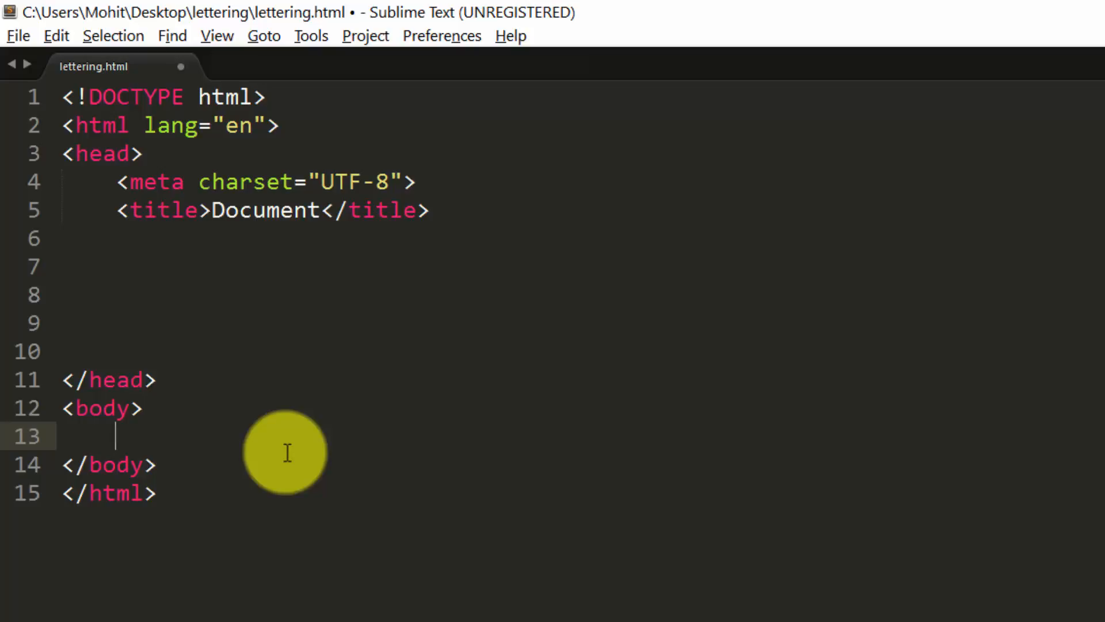
{"action": "type", "text": "<div class=\"test\">Quality lessons dot net</div>"}
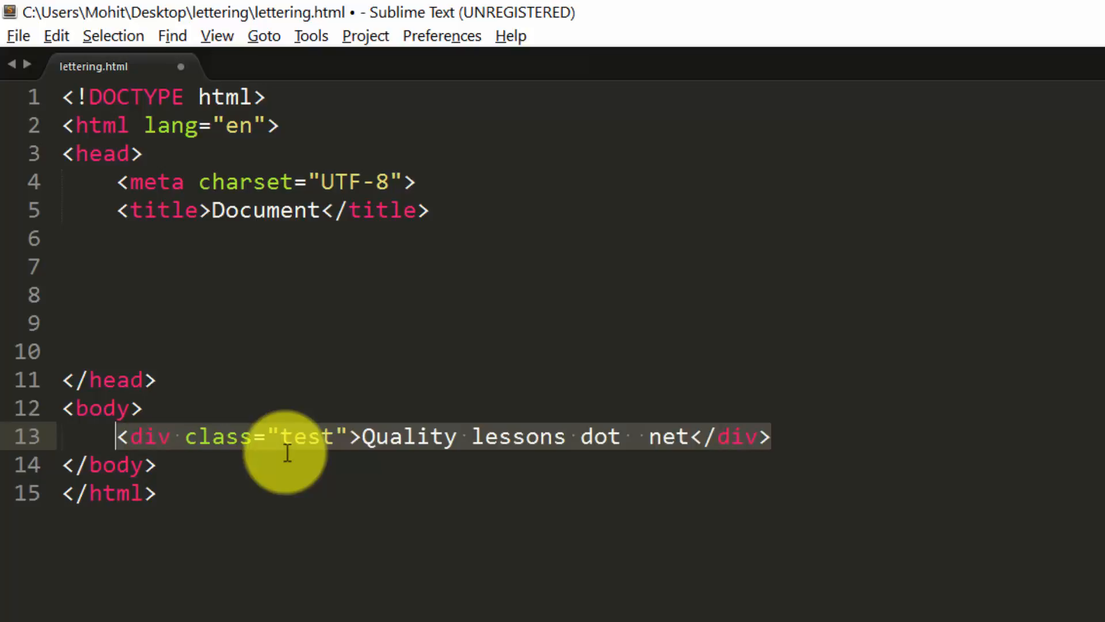
{"action": "type", "text": "<script src=\"jquery.js\"></script>"}
{"action": "type", "text": "<script src=\"lettering.js\"></script>"}
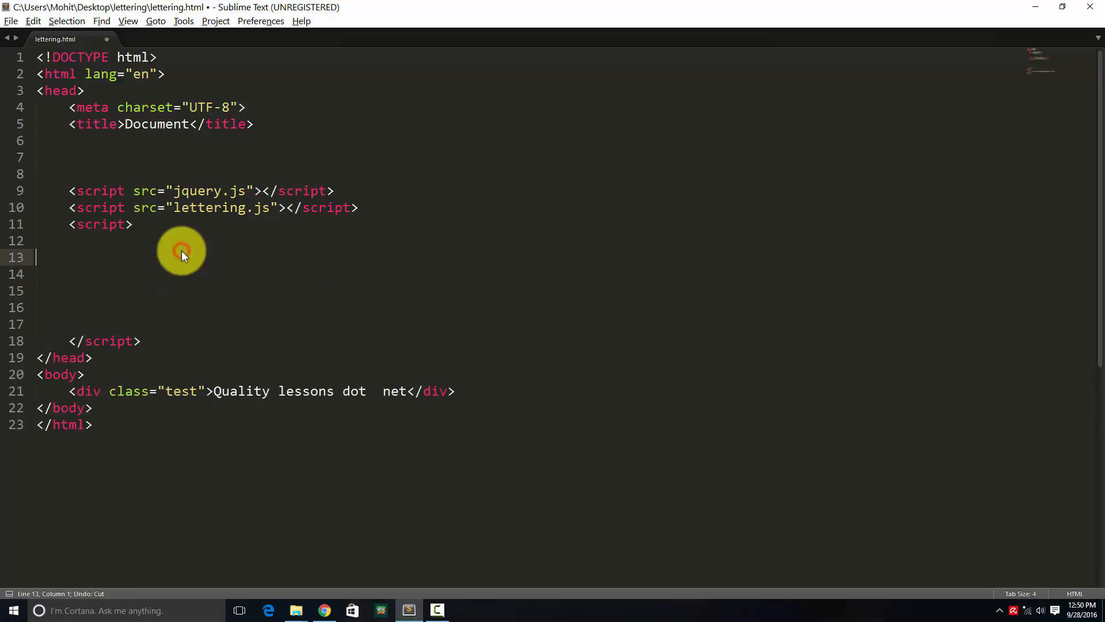
Paste the document-ready lettering() call for .test and swap which lettering call is commented.
{"action": "key", "text": "ctrl+v"}
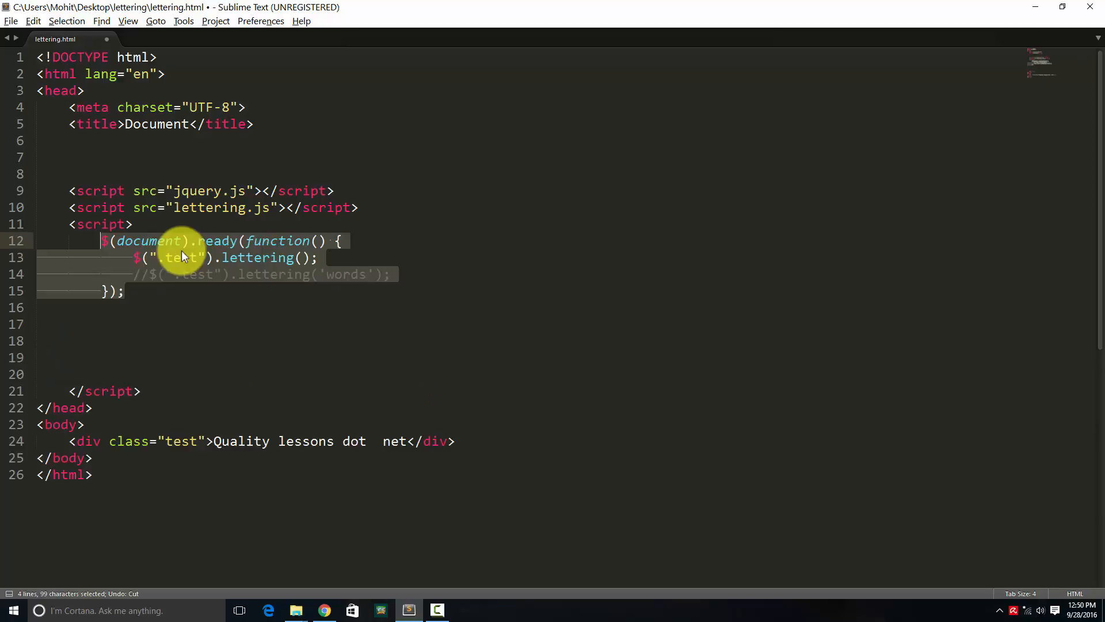
{"action": "left_click", "coordinate": [186, 274]}
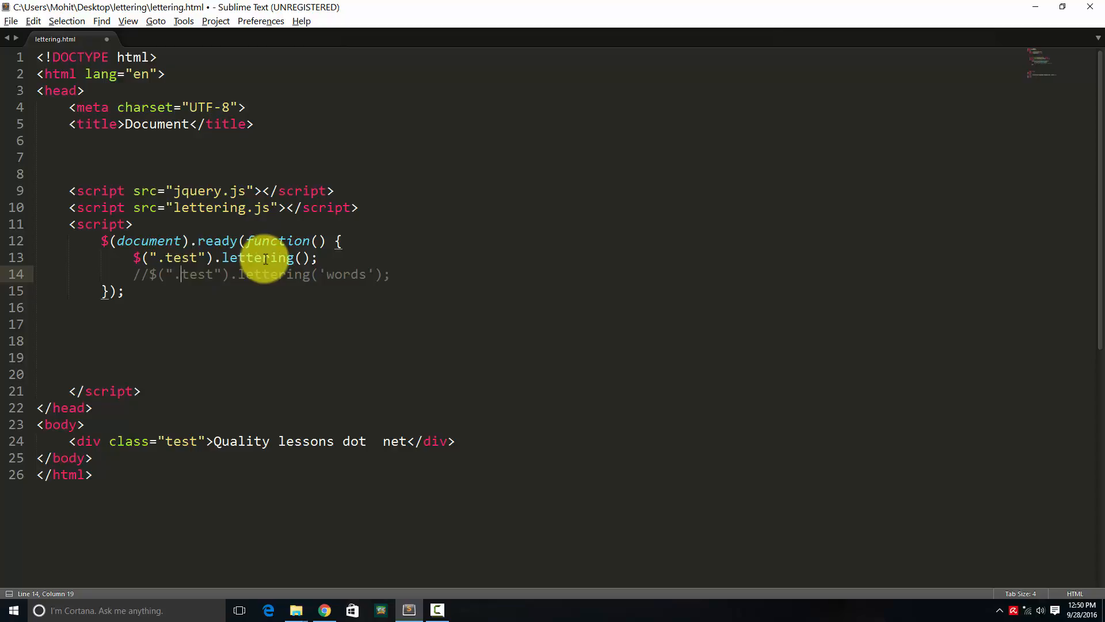
{"action": "double_click", "coordinate": [197, 274]}
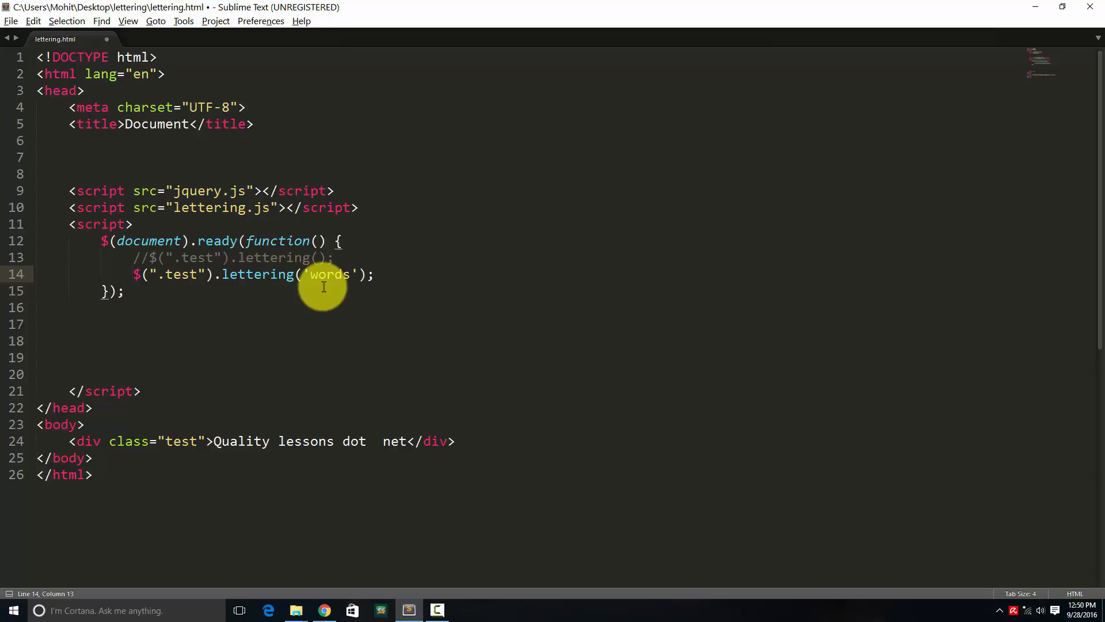
{"action": "key", "text": "ctrl+z"}
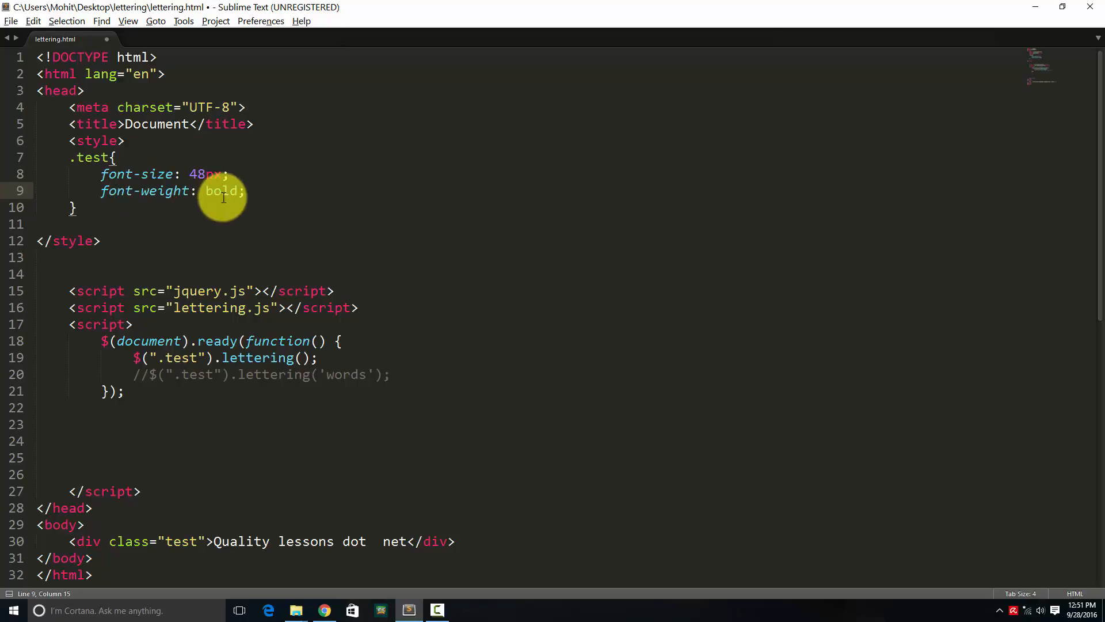
Apply the 48px bold .test style with letter-by-letter lettering() active again.
{"action": "left_click", "coordinate": [10, 21]}
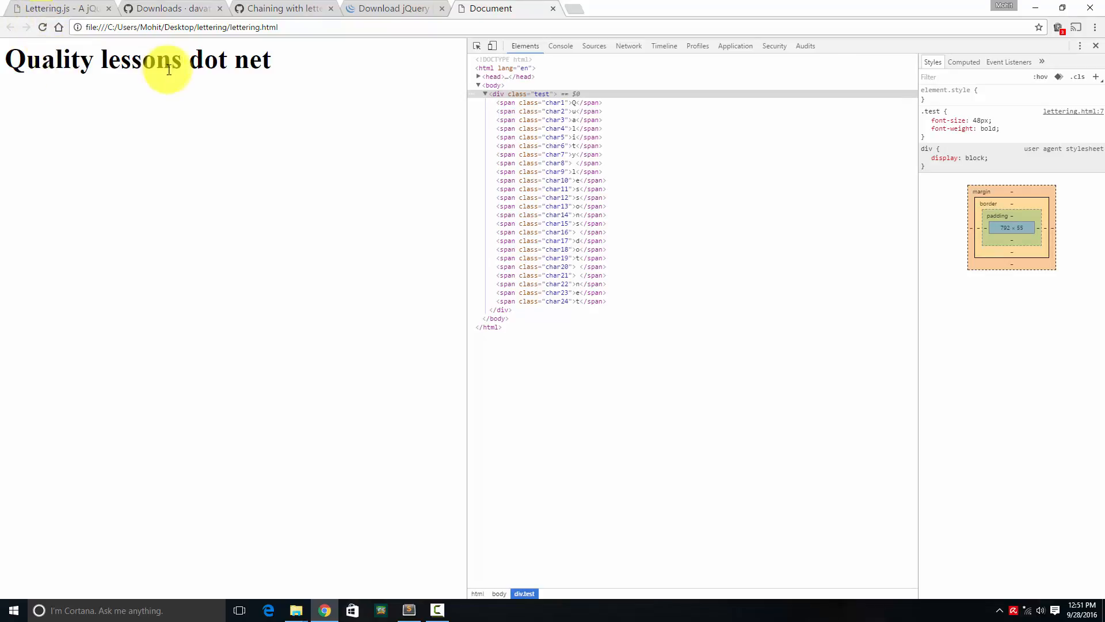
{"action": "mouse_move", "coordinate": [262, 65]}
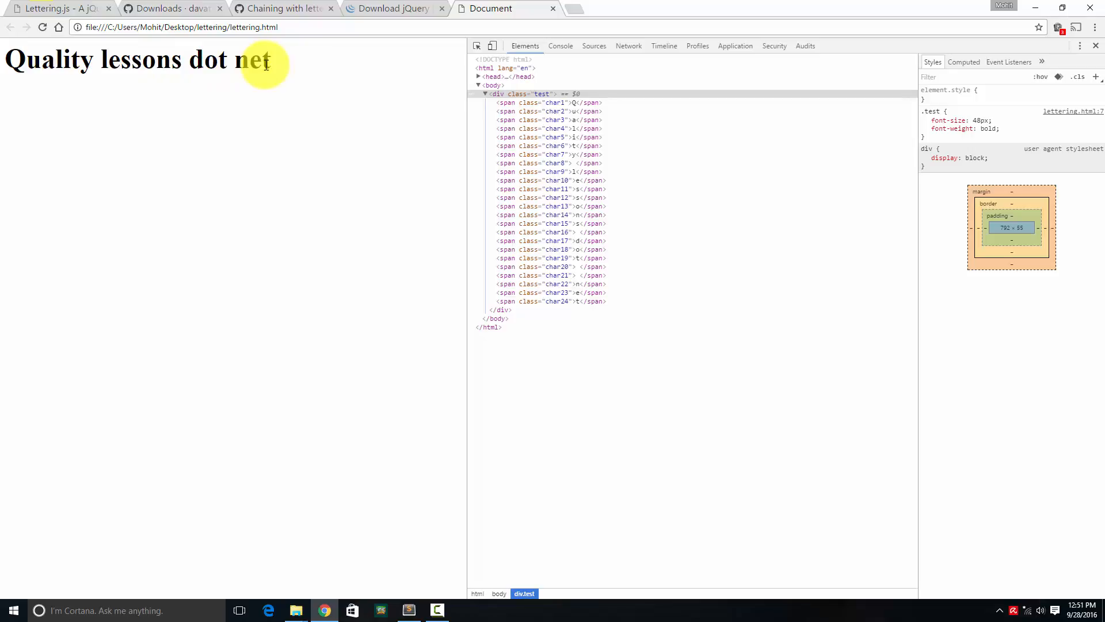
{"action": "mouse_move", "coordinate": [506, 102]}
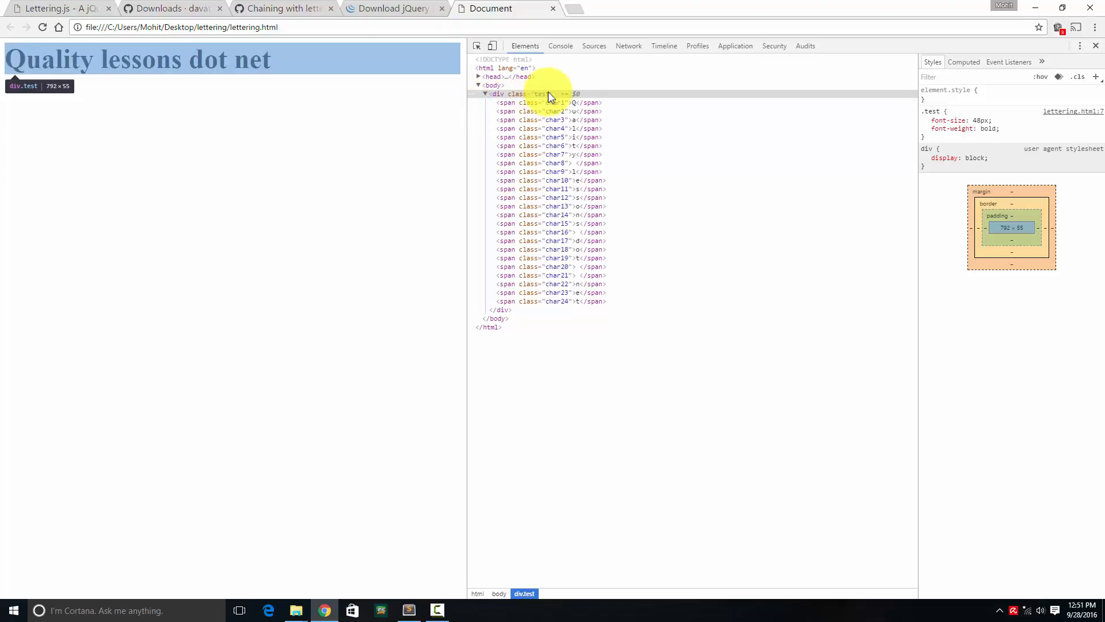
{"action": "mouse_move", "coordinate": [528, 111]}
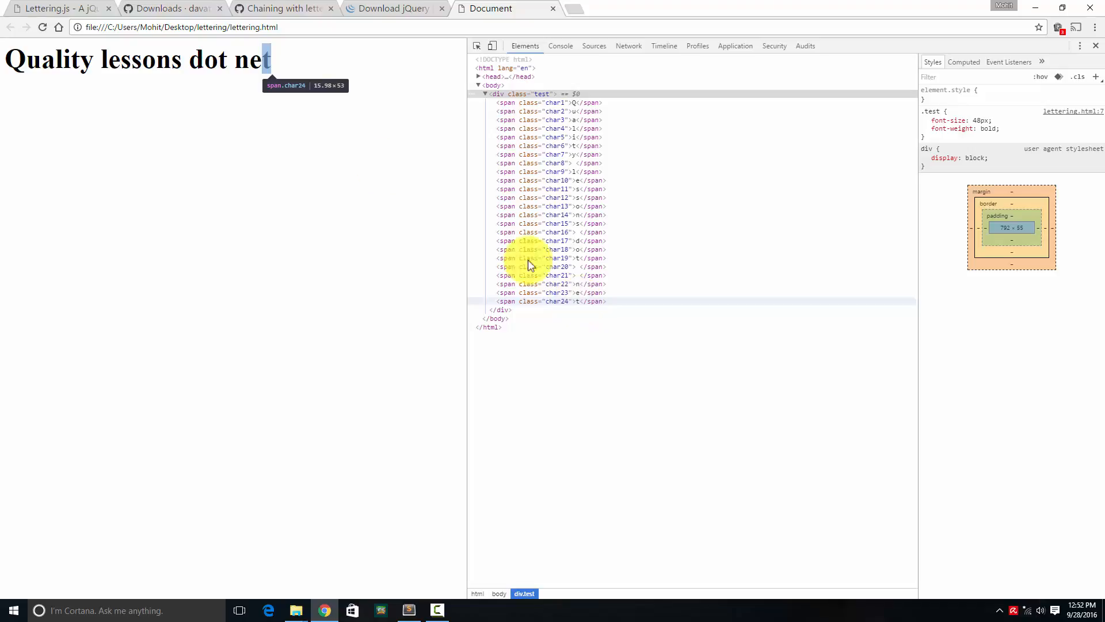
Inspect the span.char1–char24 elements under div.test in DevTools.
{"action": "left_click", "coordinate": [408, 610]}
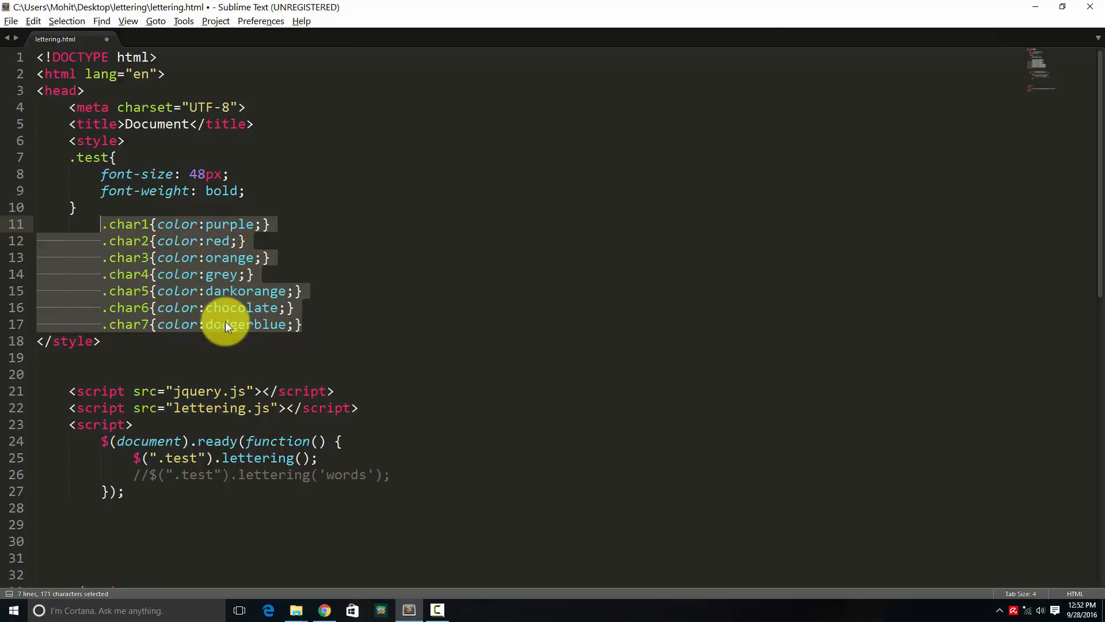
{"action": "mouse_move", "coordinate": [261, 332]}
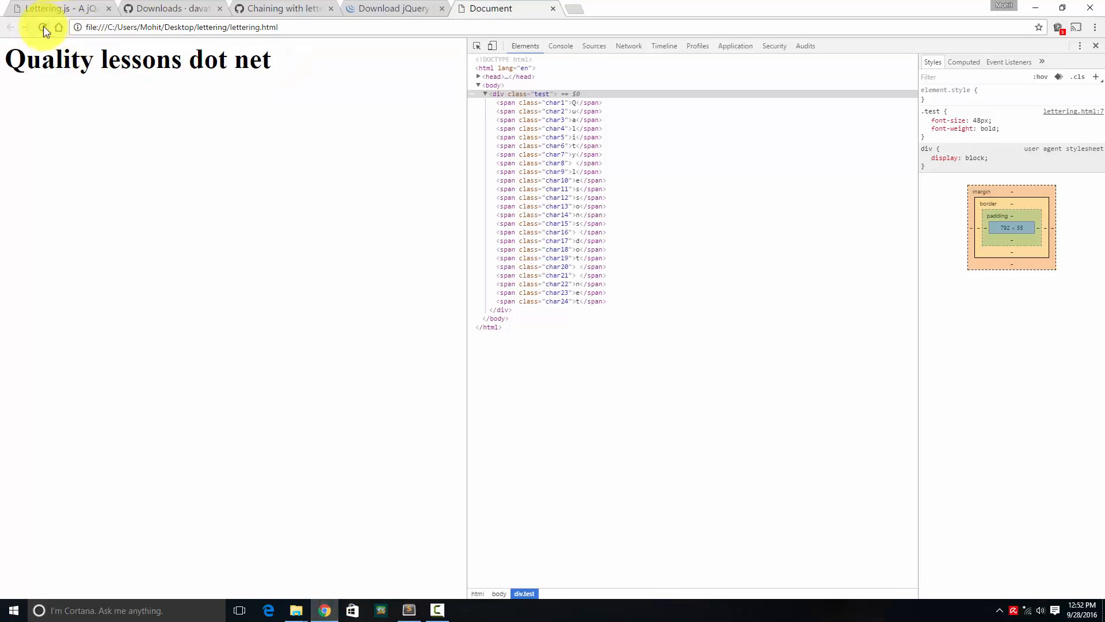
Reload lettering.html so Quality's seven letters show their colours, then switch tabs.
{"action": "left_click", "coordinate": [41, 27]}
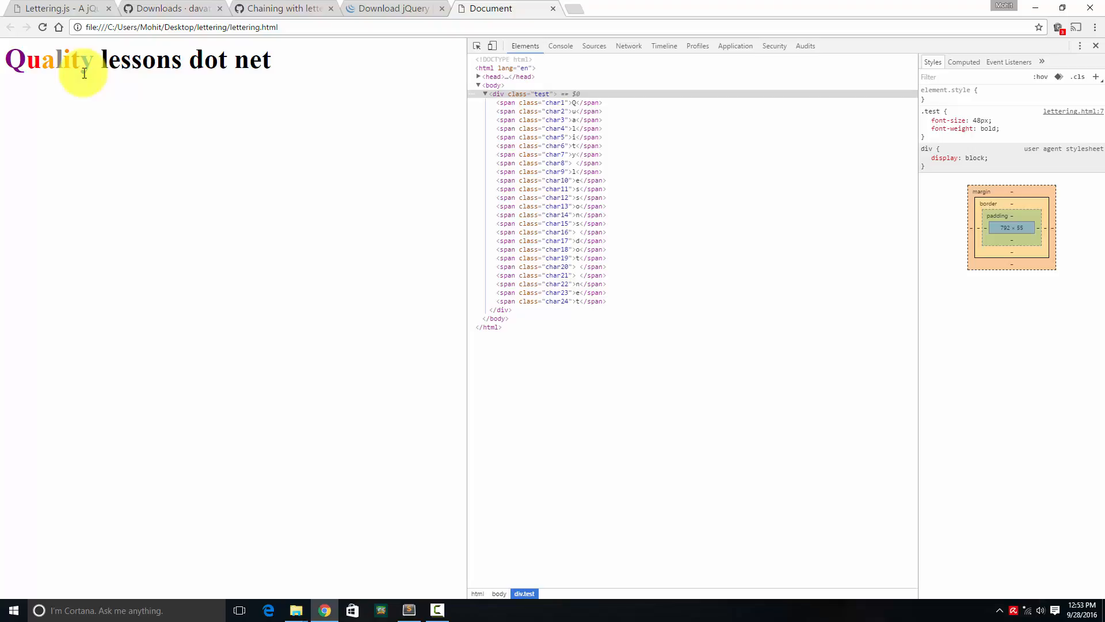
{"action": "left_click", "coordinate": [279, 9]}
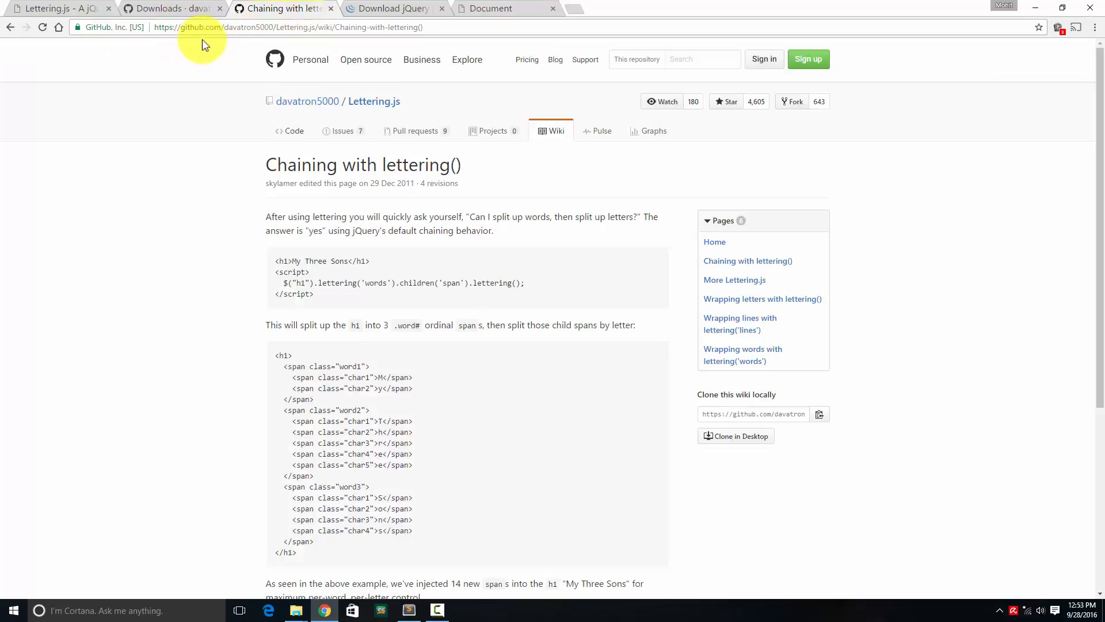
{"action": "mouse_move", "coordinate": [262, 41]}
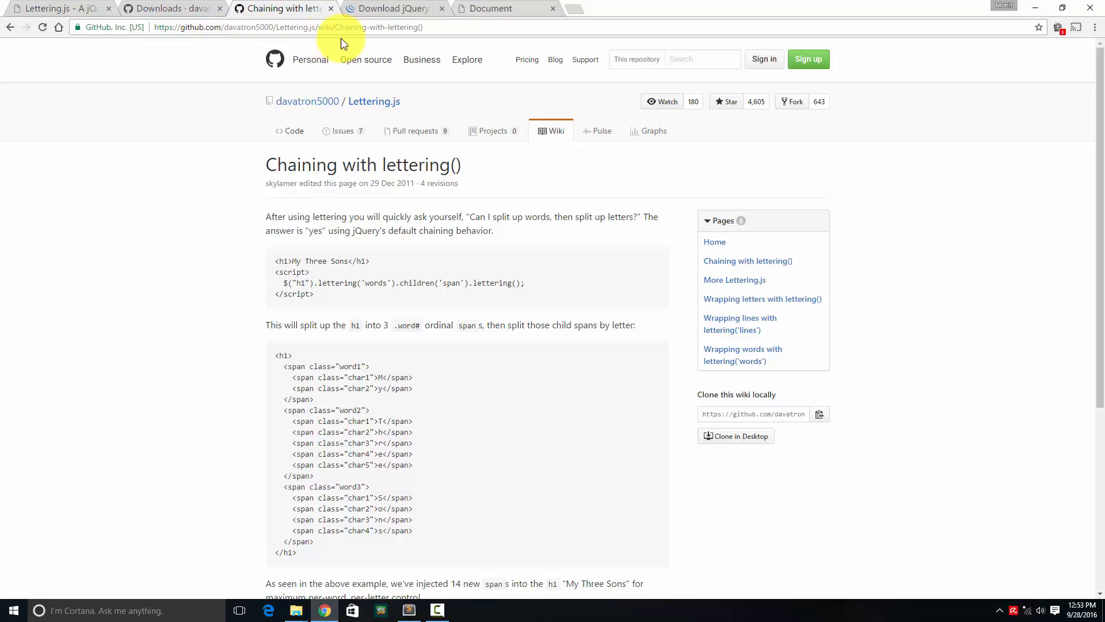
{"action": "mouse_move", "coordinate": [252, 169]}
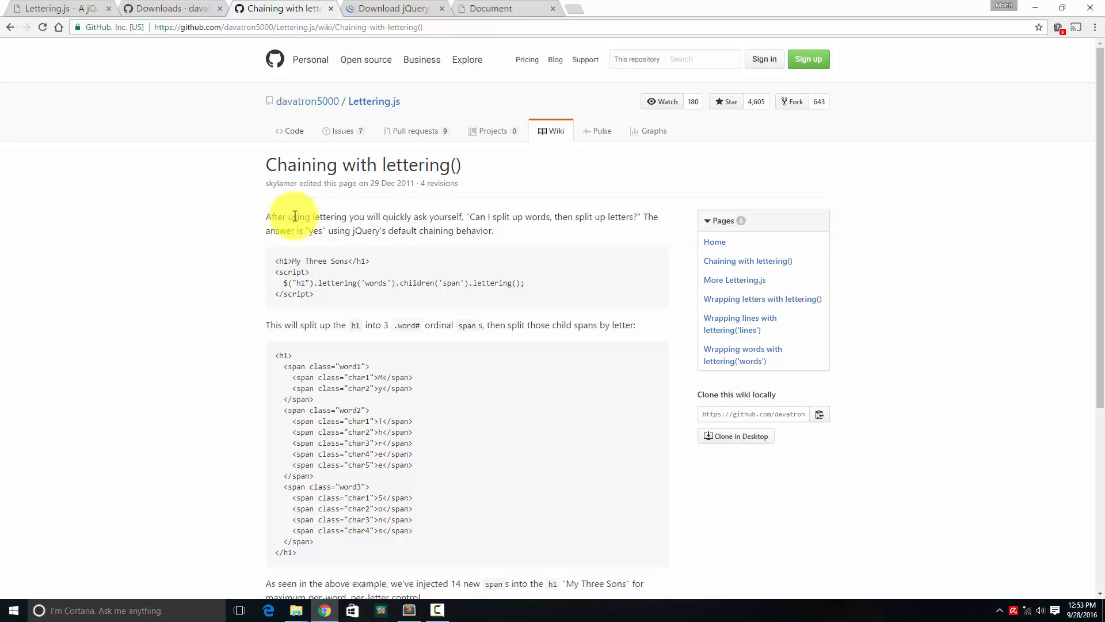
Read through the Chaining with lettering() wiki page, then return to the Lettering.js homepage.
{"action": "scroll", "scroll_direction": "down", "scroll_amount": 3}
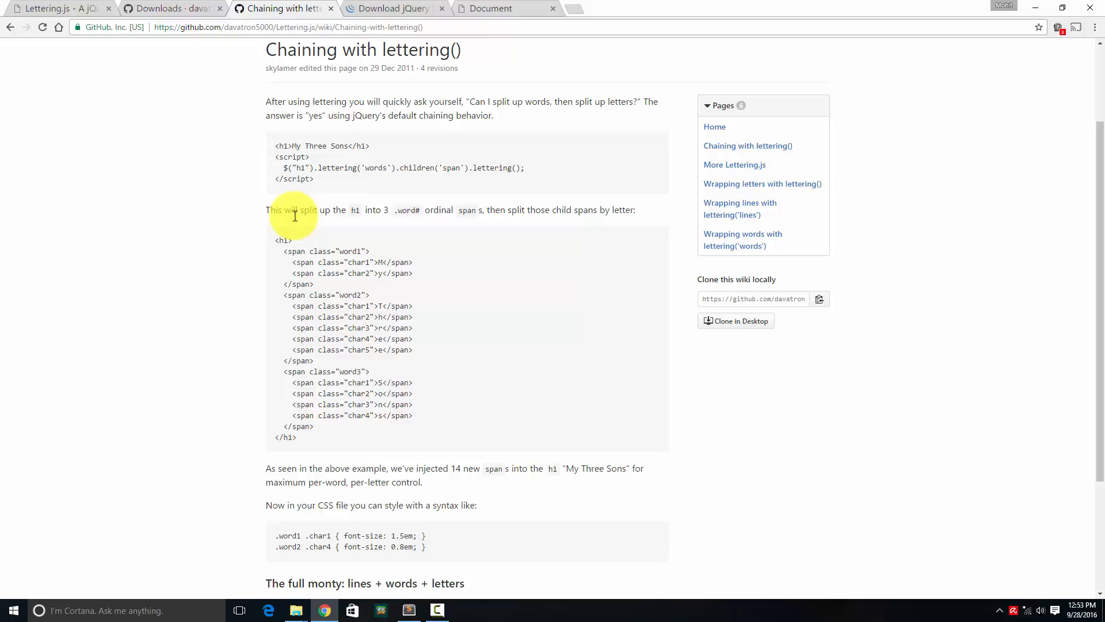
{"action": "left_click", "coordinate": [289, 27]}
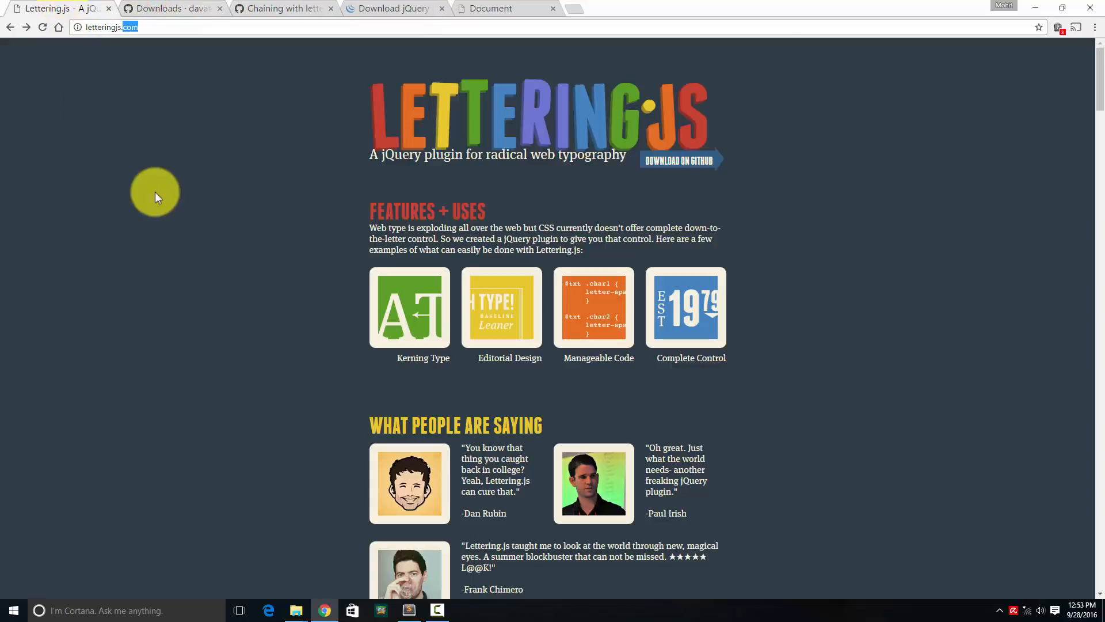
Scroll through La Galerie, view the LEBOWSKI example site, then return to the gallery.
{"action": "scroll", "scroll_direction": "down", "scroll_amount": 3}
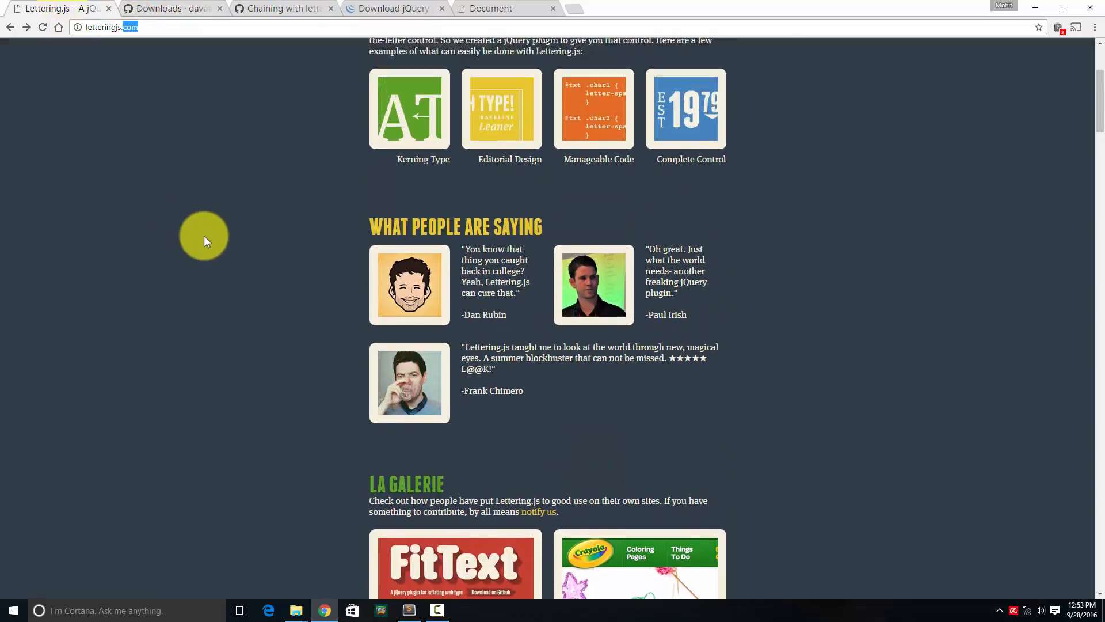
{"action": "scroll", "scroll_direction": "up", "scroll_amount": 3}
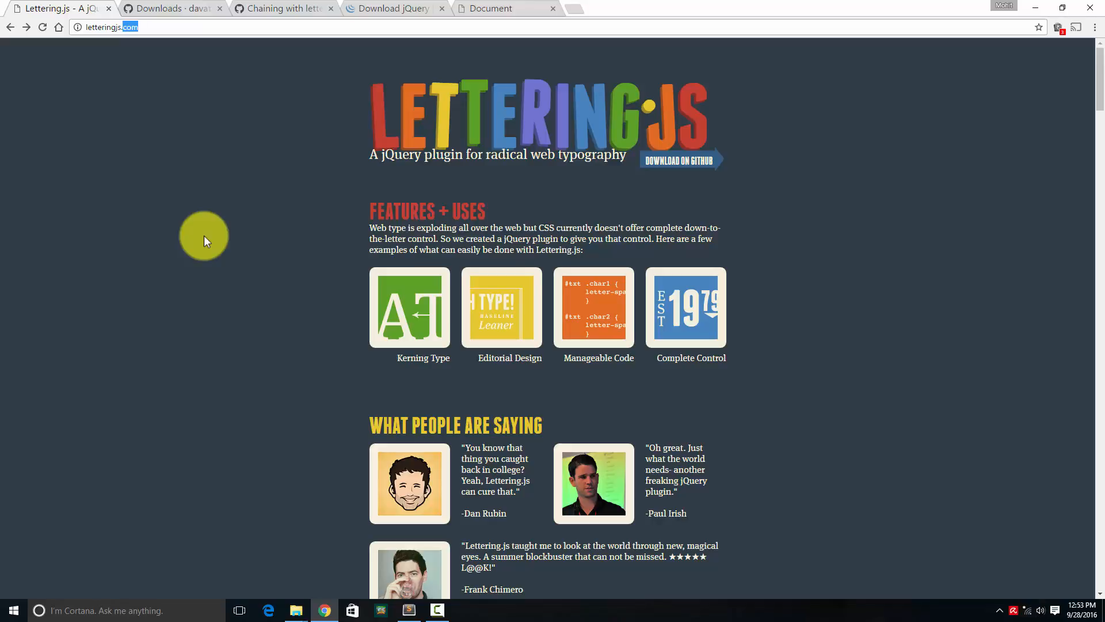
{"action": "scroll", "scroll_direction": "down", "scroll_amount": 3}
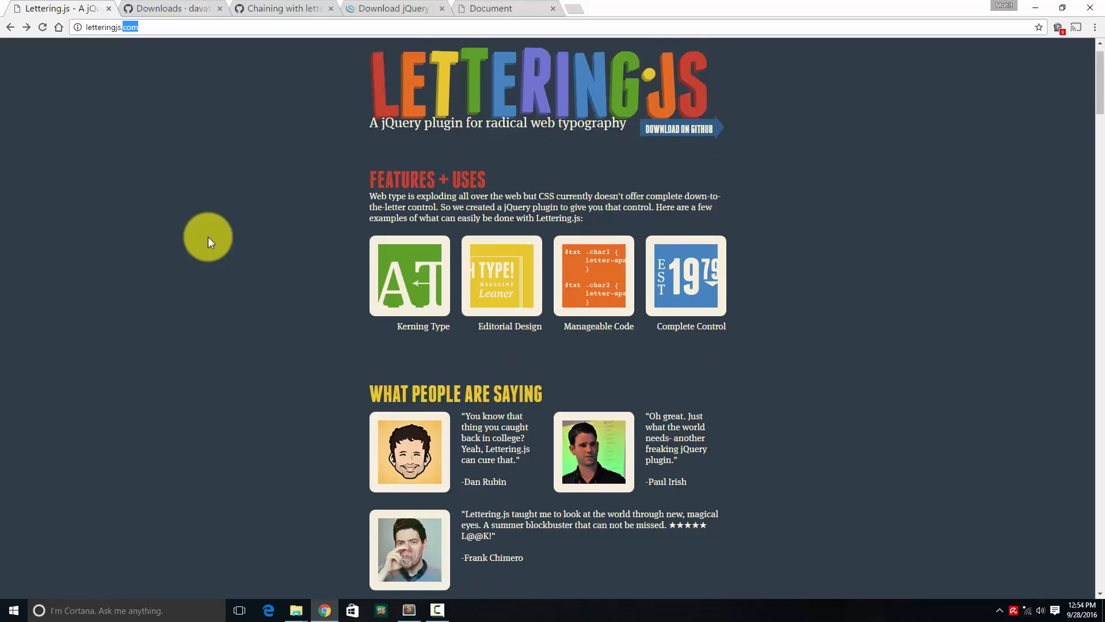
{"action": "scroll", "scroll_direction": "down", "scroll_amount": 3}
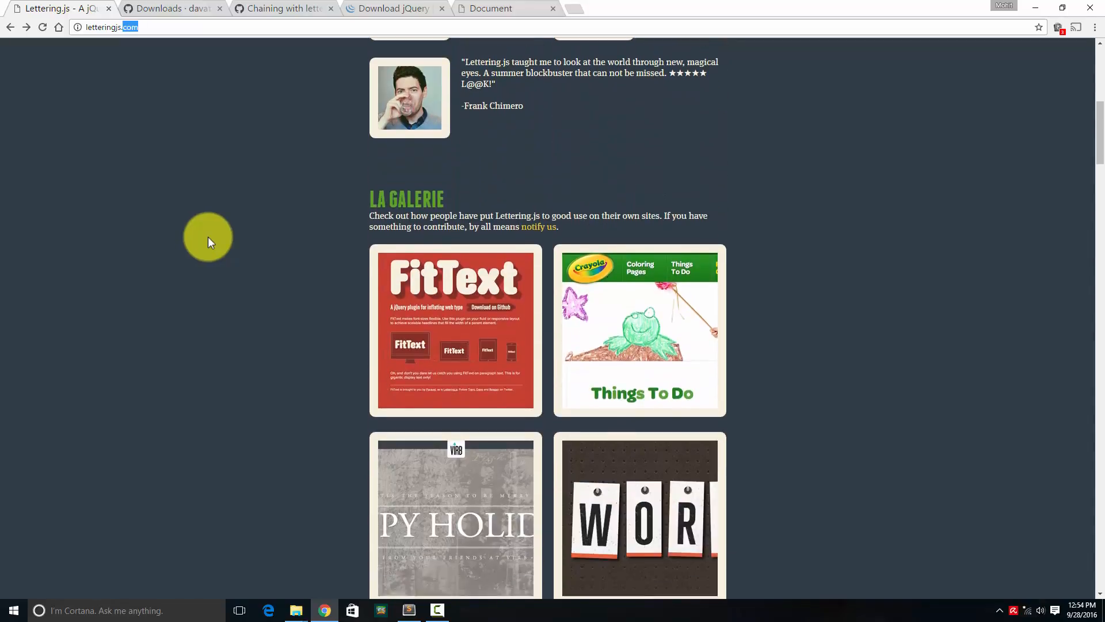
{"action": "scroll", "scroll_direction": "down", "scroll_amount": 3}
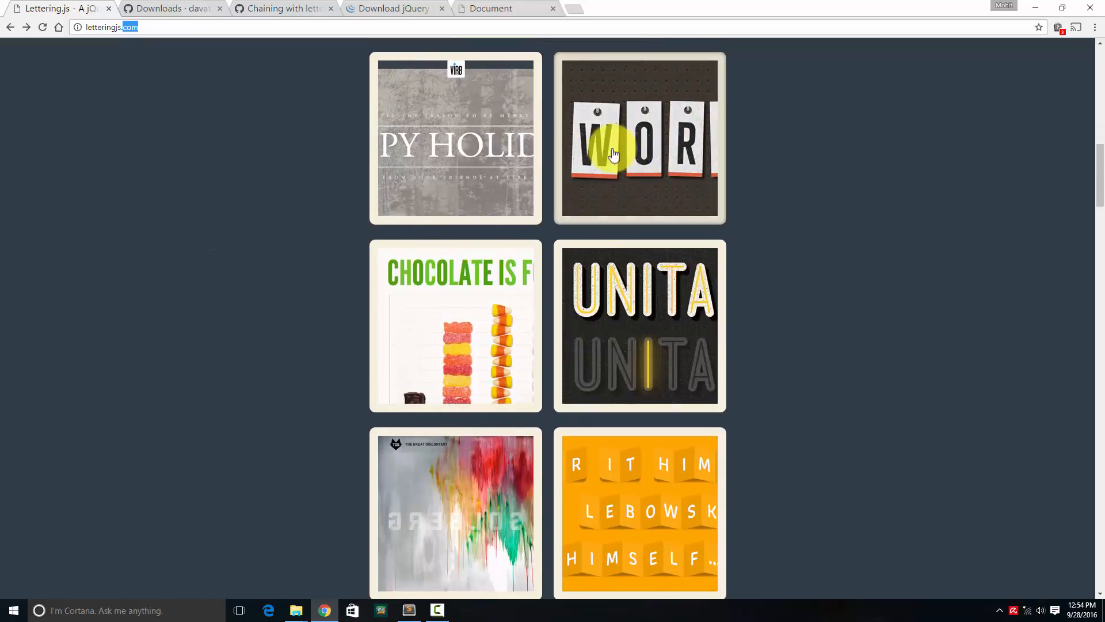
{"action": "scroll", "scroll_direction": "down", "scroll_amount": 3}
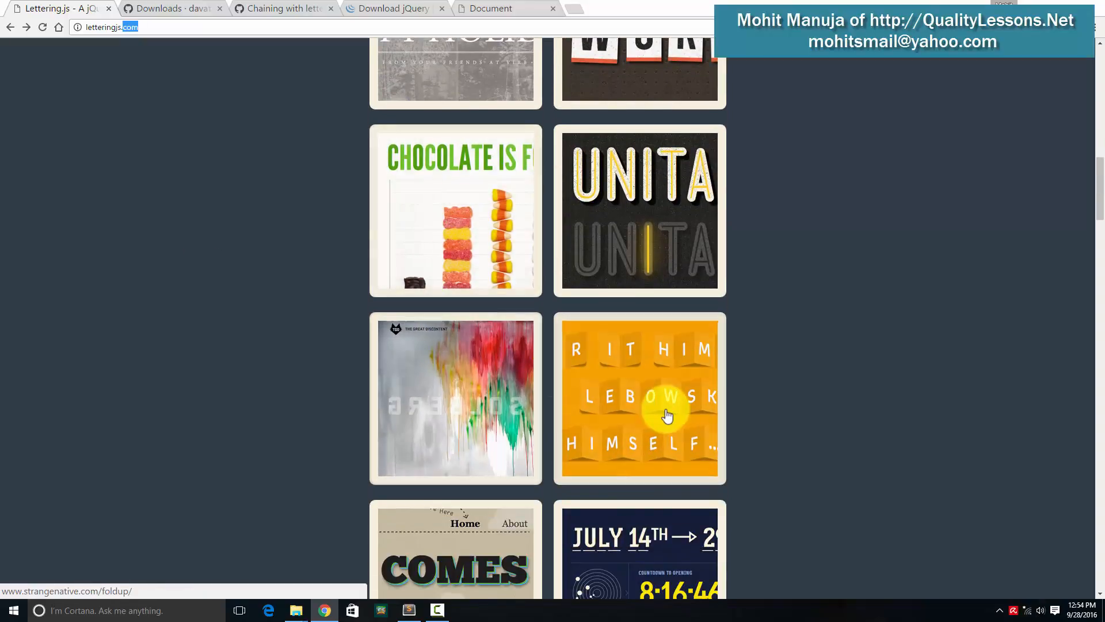
{"action": "left_click", "coordinate": [639, 397]}
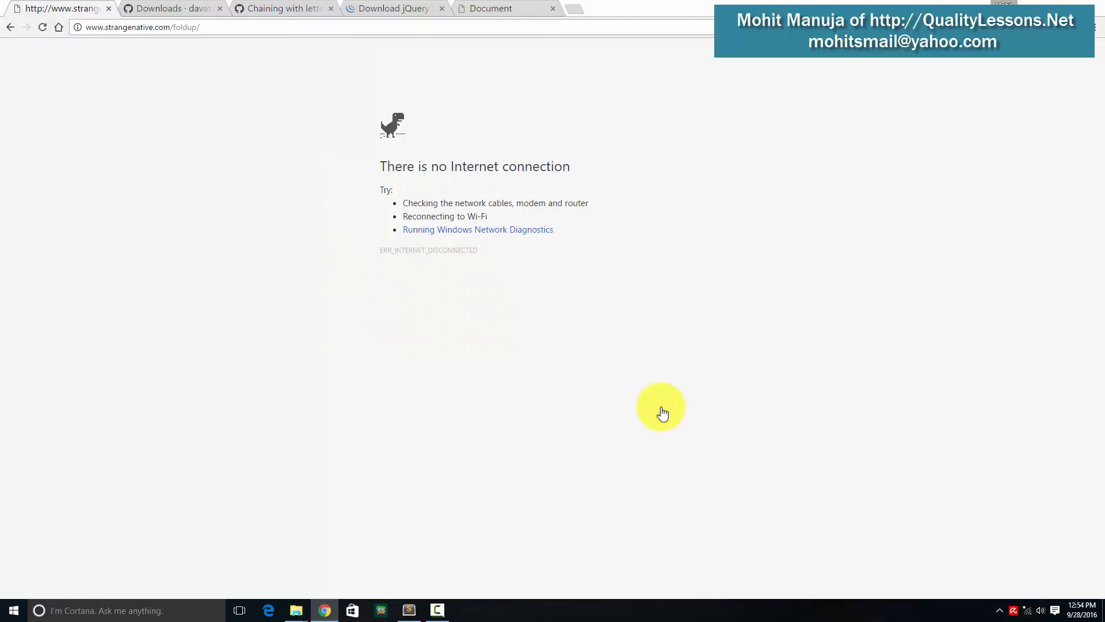
{"action": "left_click", "coordinate": [11, 27]}
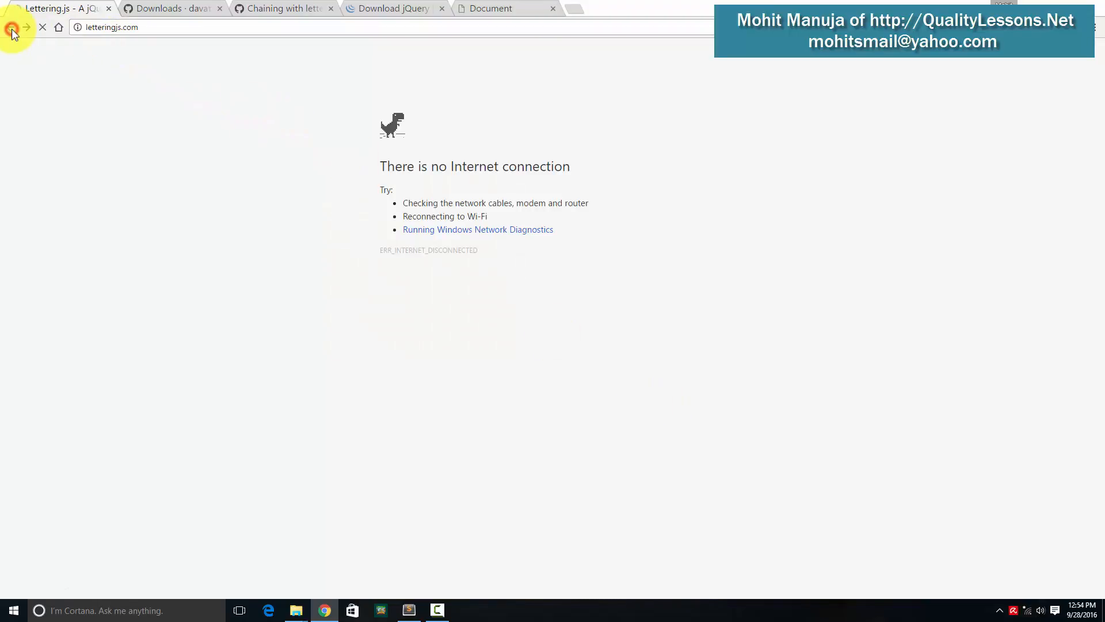
{"action": "left_click", "coordinate": [12, 27]}
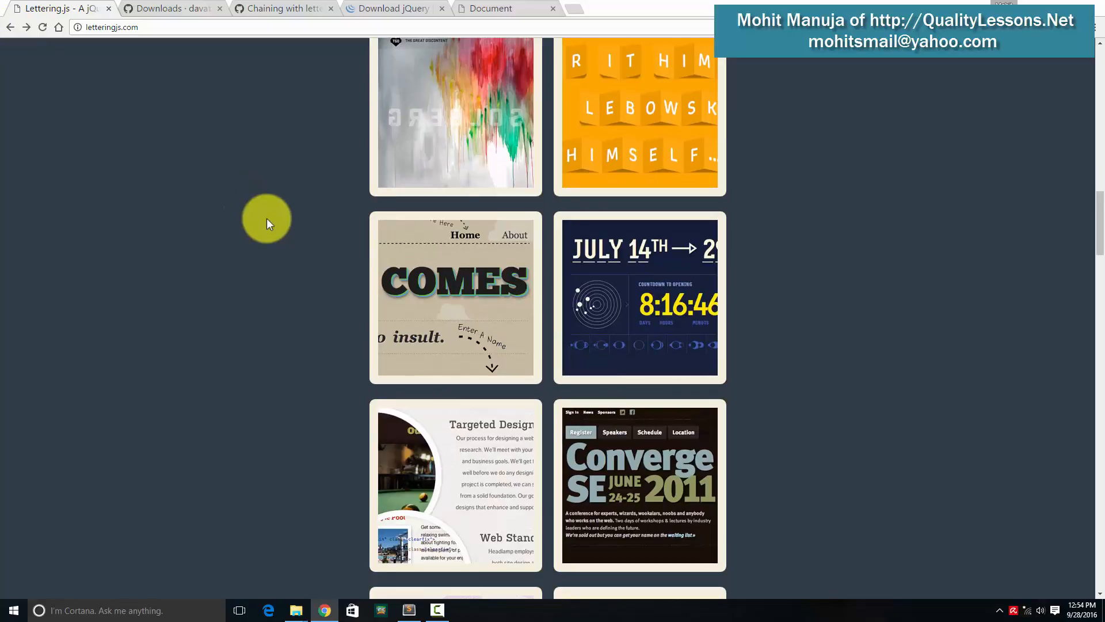
Scroll further down the gallery to the Cowpoke's, Atlantis and Fresh Start examples.
{"action": "scroll", "scroll_direction": "down", "scroll_amount": 3}
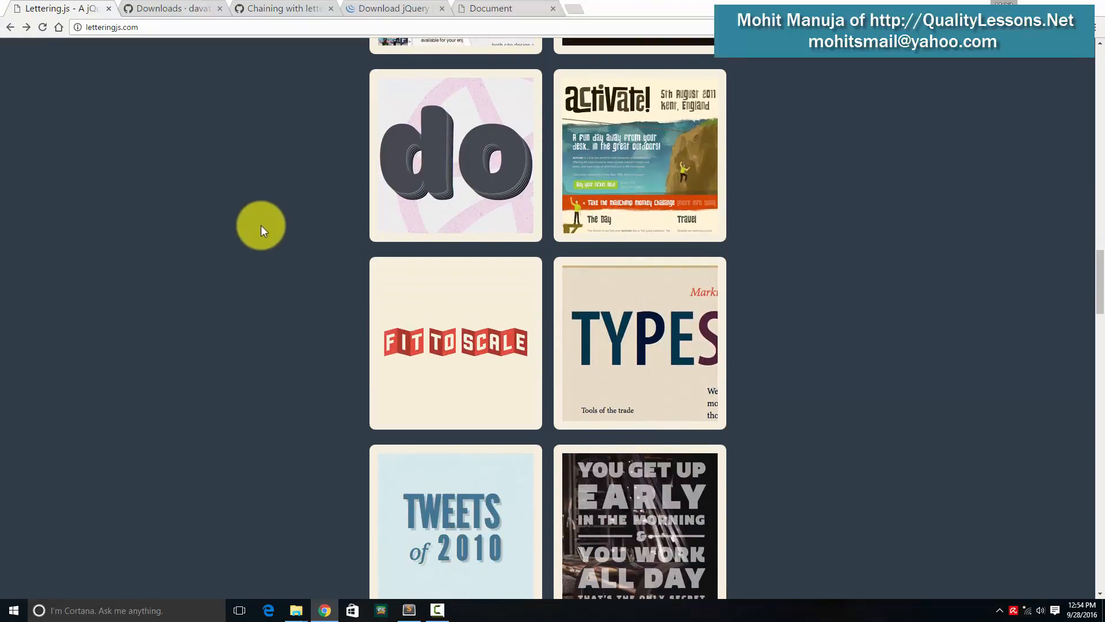
{"action": "scroll", "scroll_direction": "down", "scroll_amount": 3}
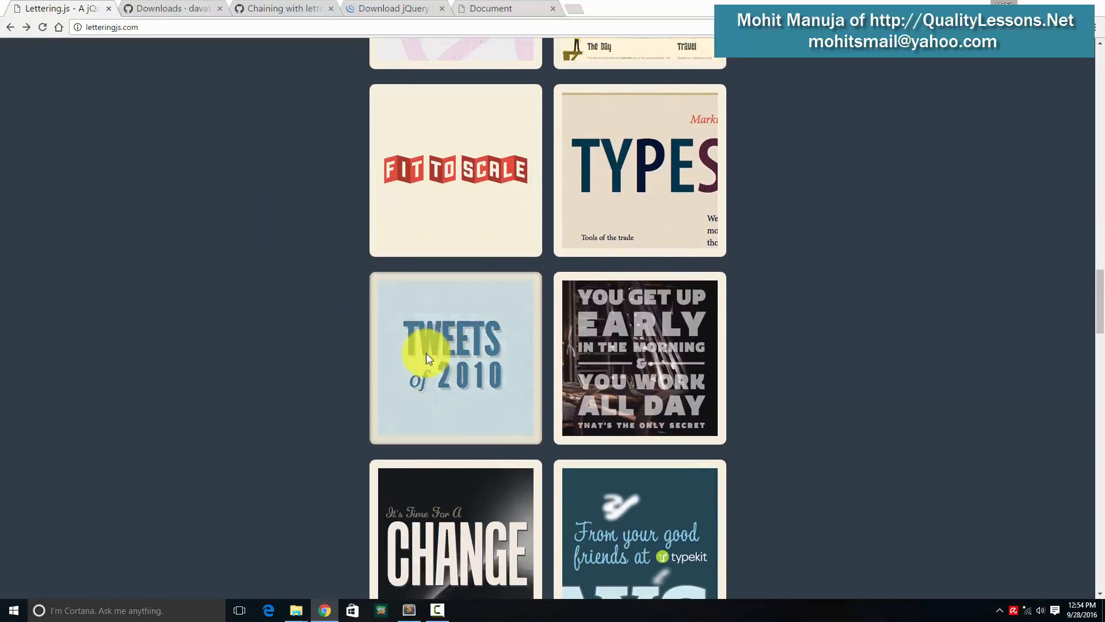
{"action": "scroll", "scroll_direction": "down", "scroll_amount": 3}
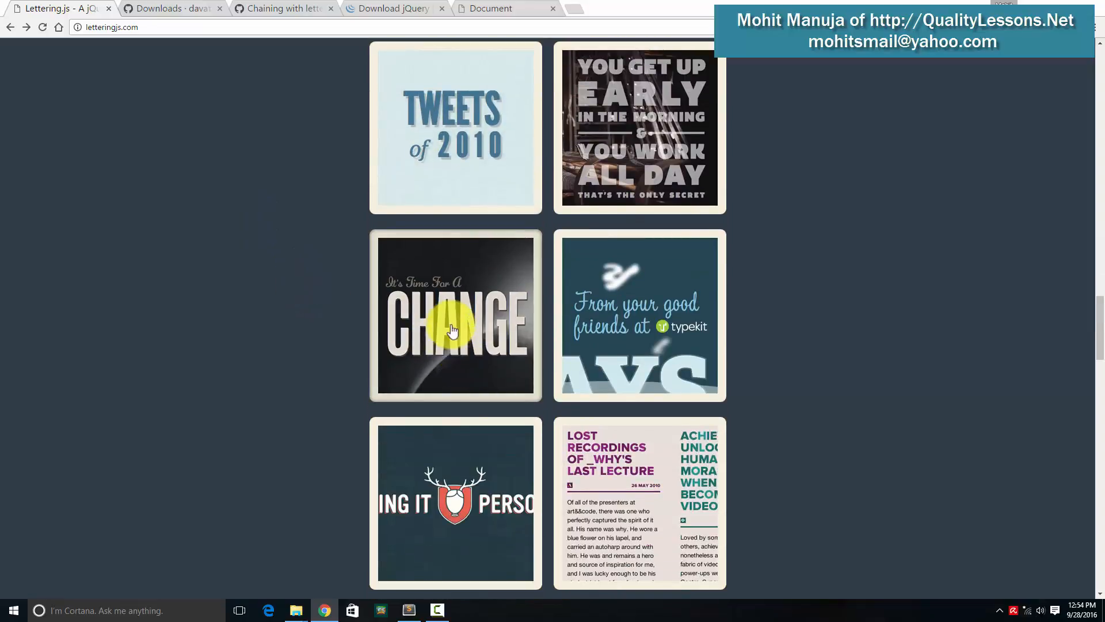
{"action": "scroll", "scroll_direction": "down", "scroll_amount": 3}
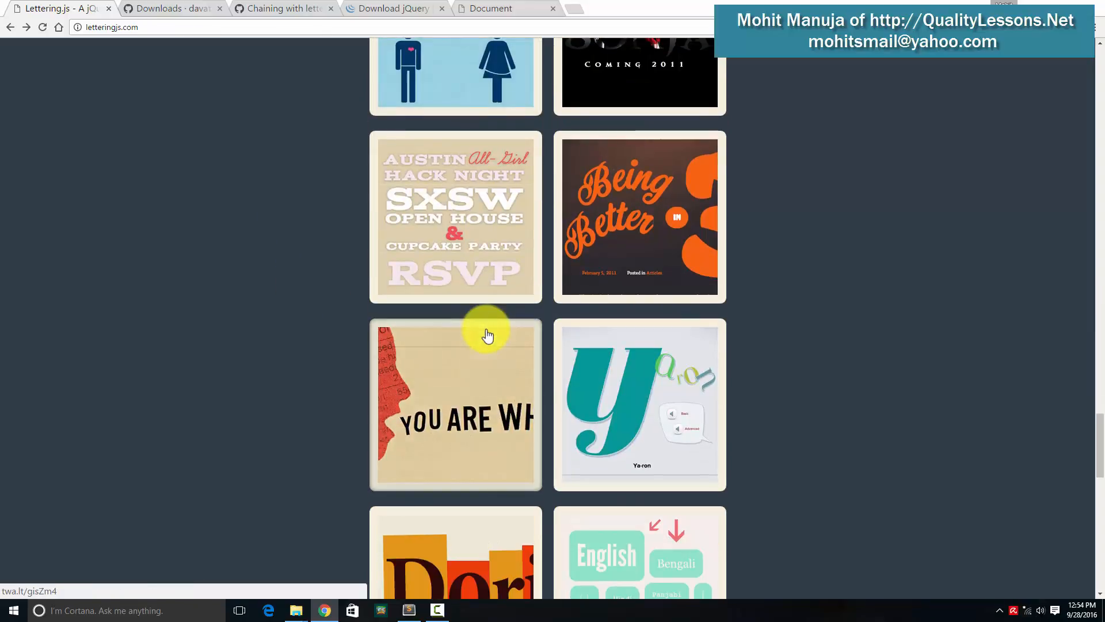
{"action": "scroll", "scroll_direction": "down", "scroll_amount": 3}
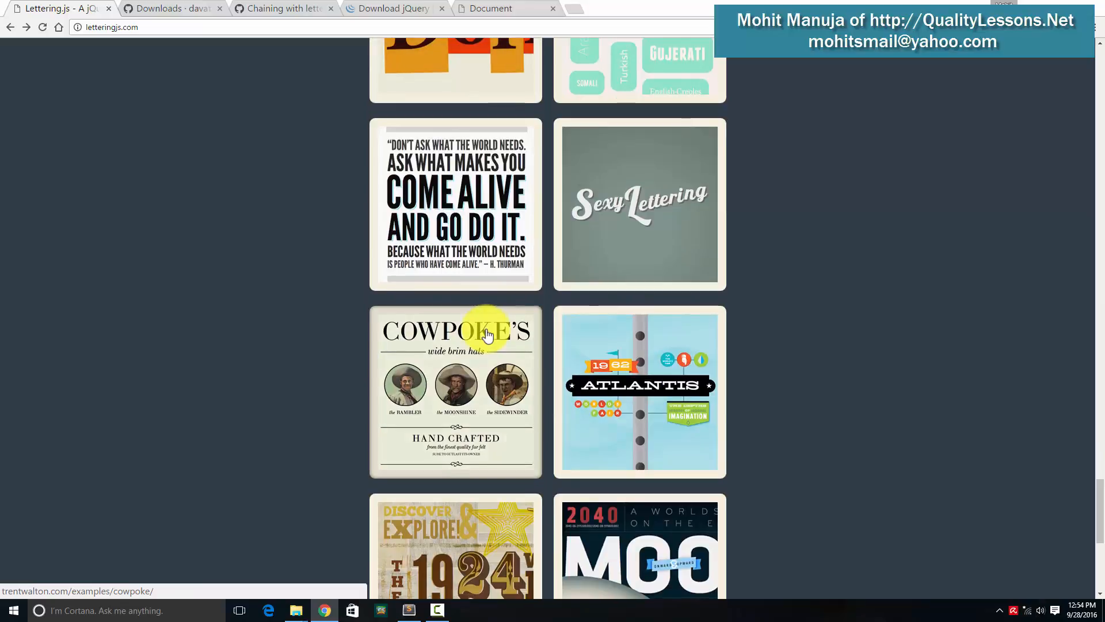
{"action": "scroll", "scroll_direction": "down", "scroll_amount": 3}
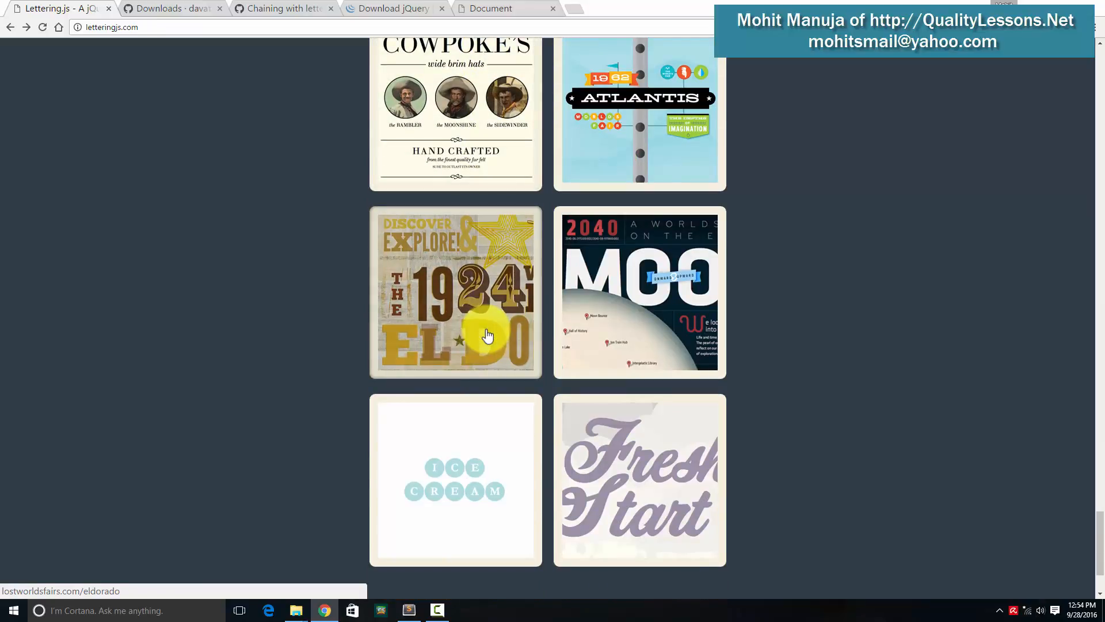